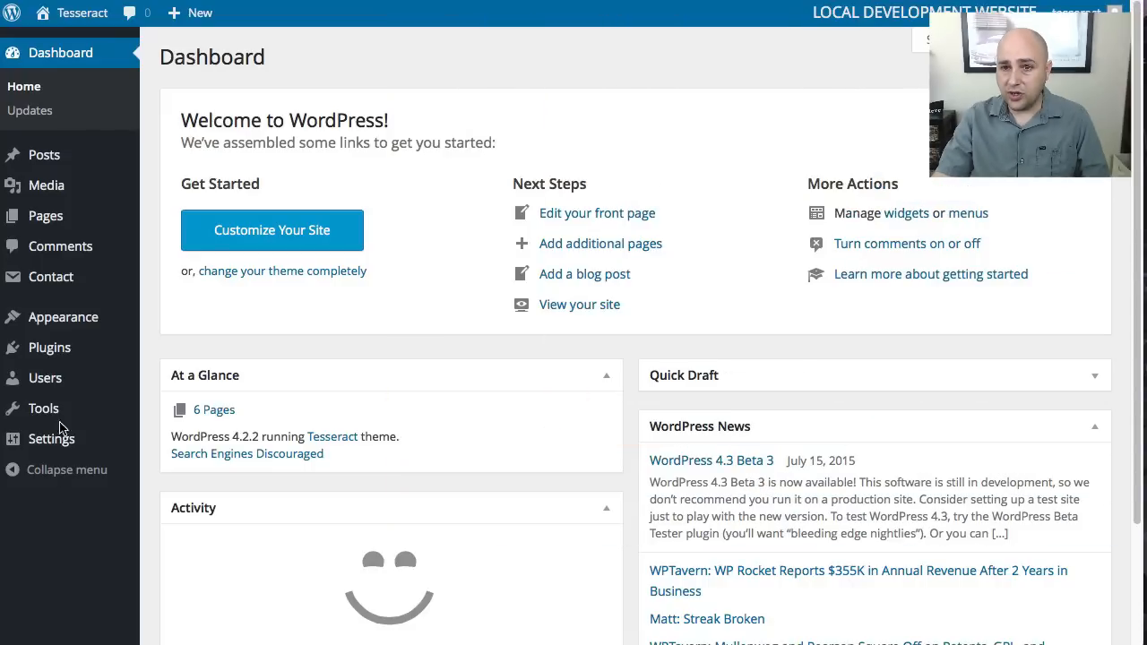
mouse_move(72, 20)
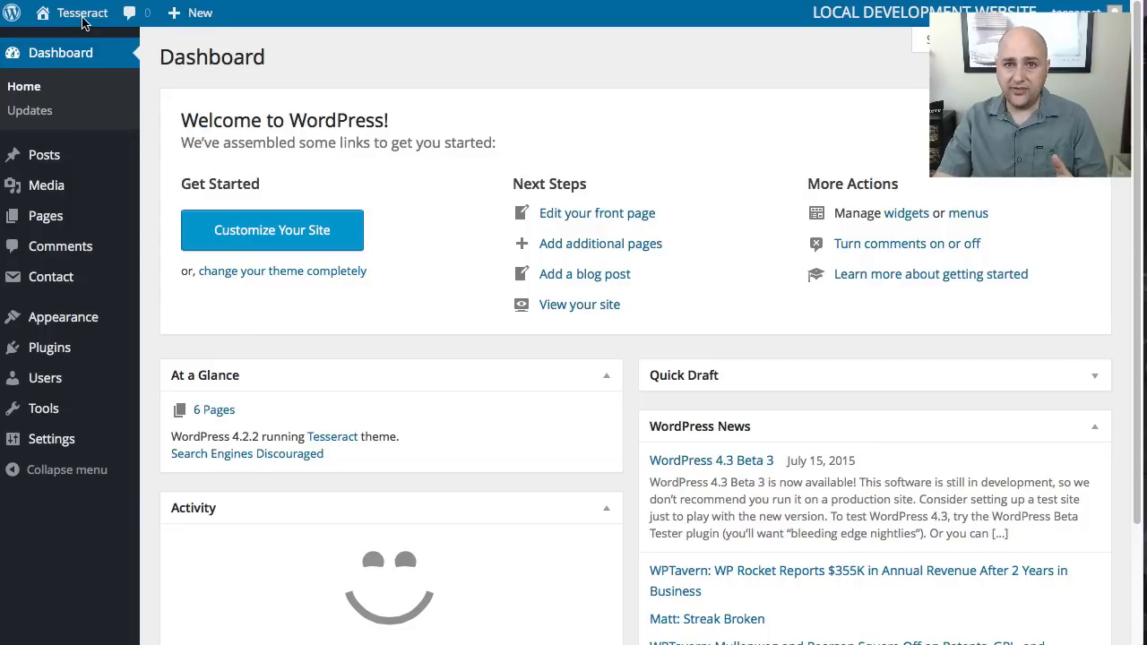
mouse_move(180, 54)
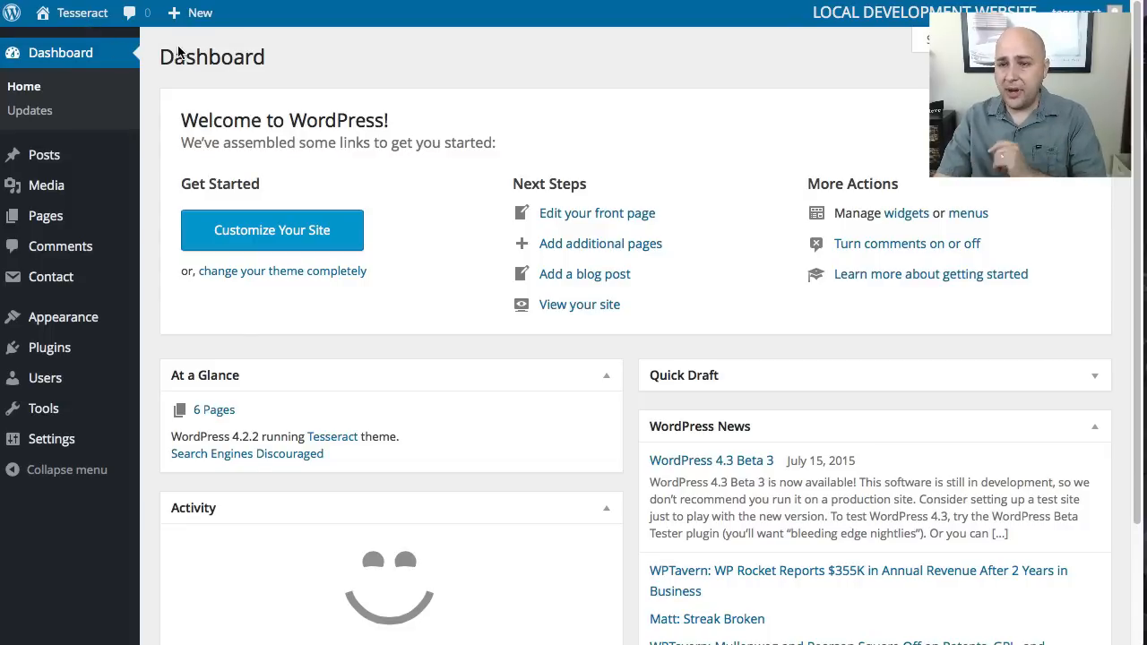
mouse_move(390, 8)
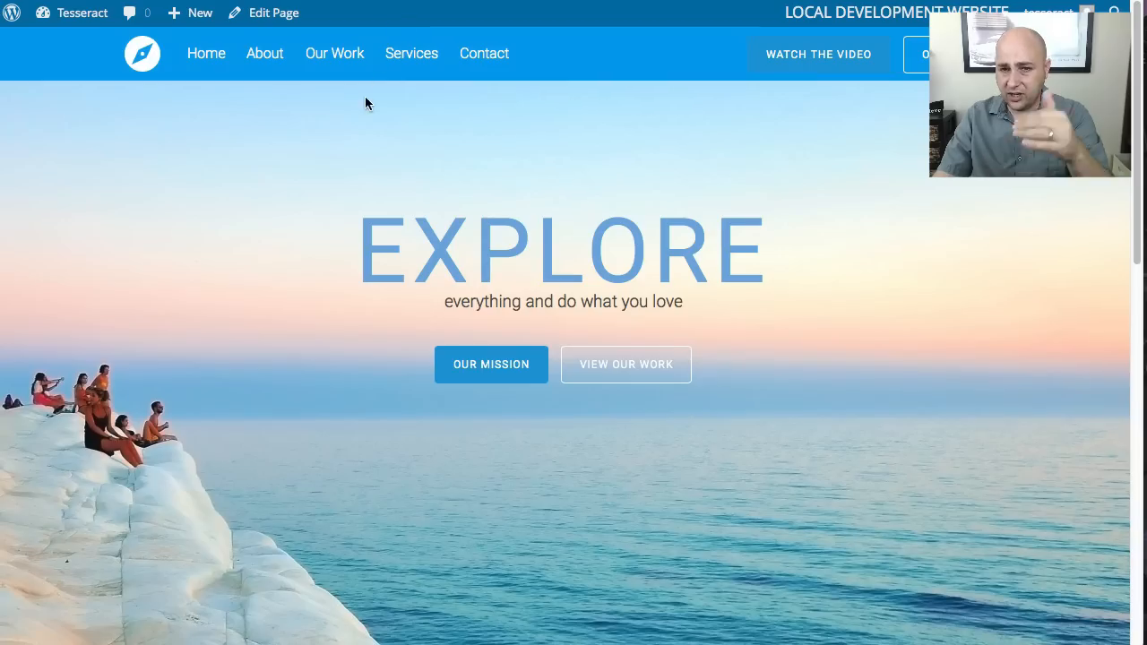
Scroll the Divi site's front end down to its 'Designed by Elegant Themes | Powered by WordPress' footer.
scroll("down", 3)
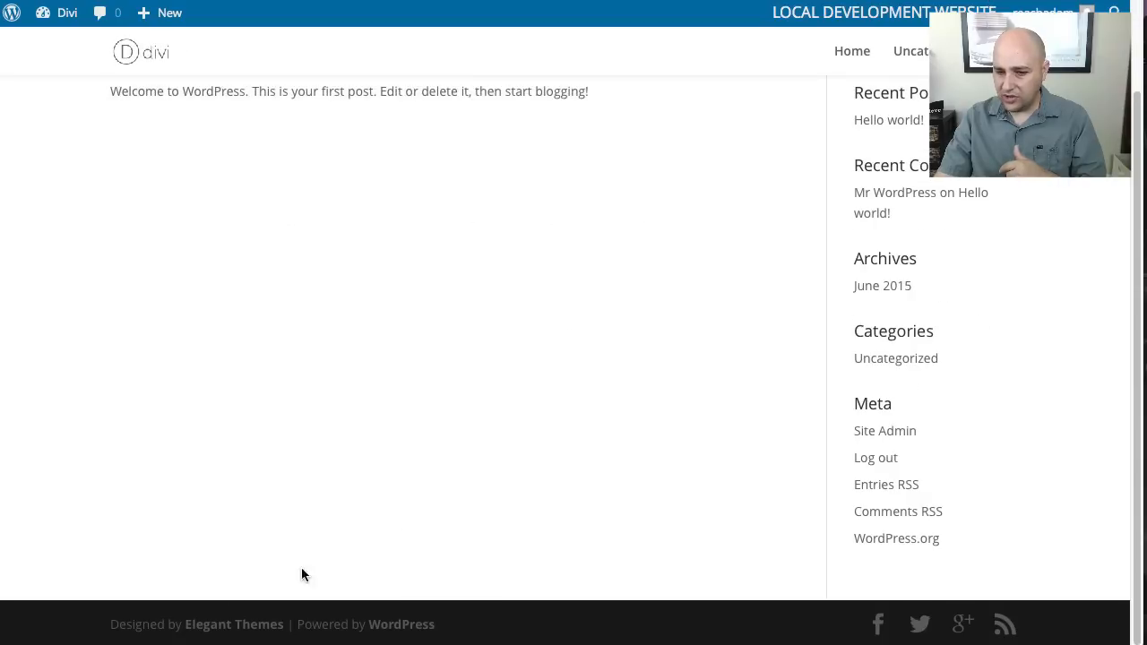
mouse_move(260, 625)
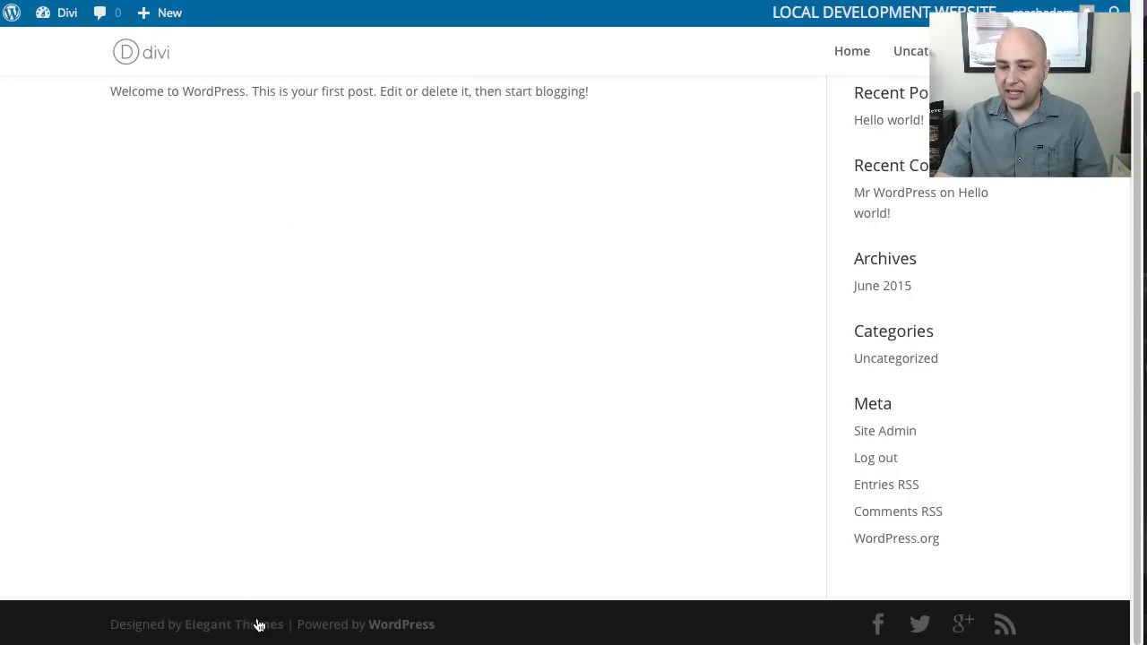
mouse_move(456, 624)
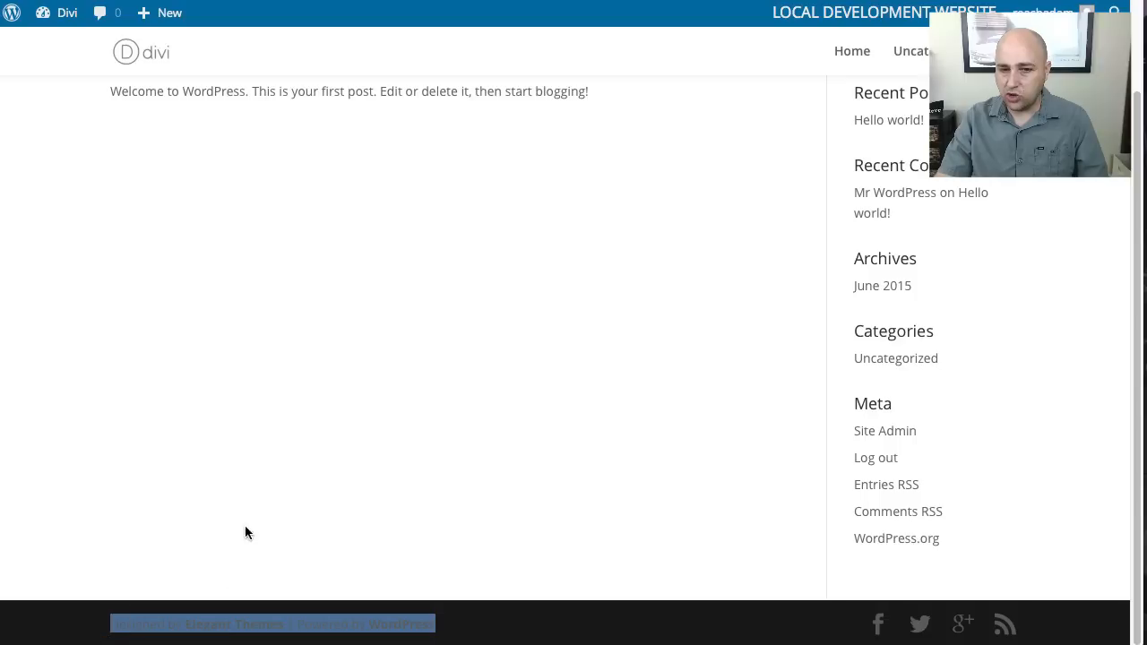
mouse_move(573, 324)
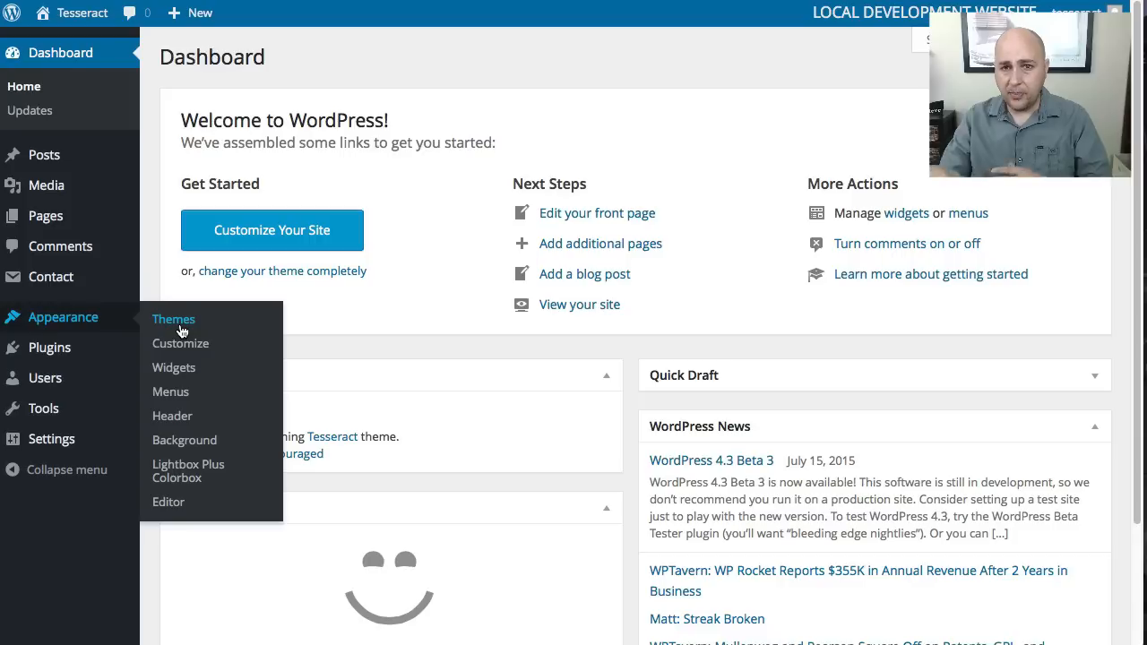
mouse_move(62, 325)
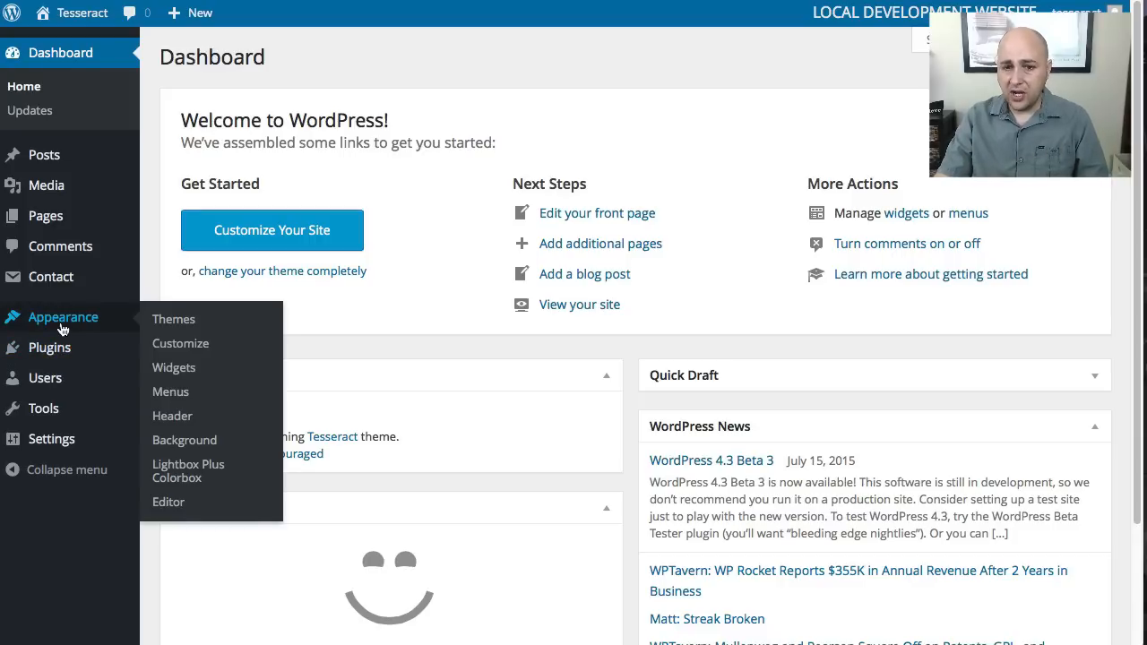
Open Appearance > Editor on Tesseract's style.css and scroll down to the template file list.
left_click(169, 502)
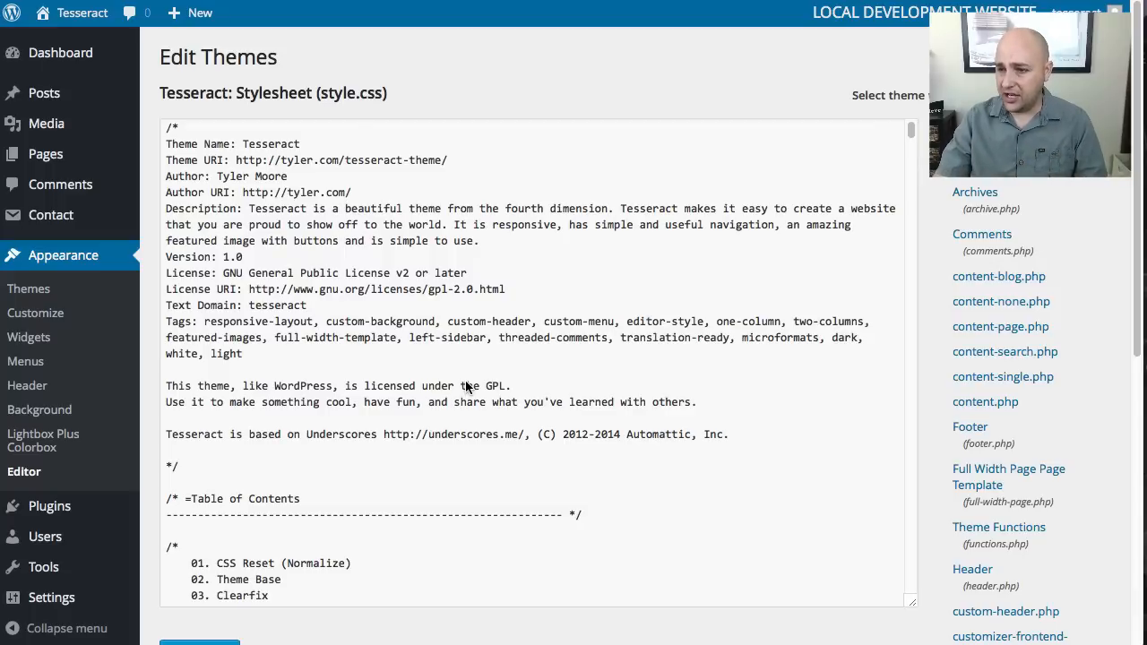
mouse_move(908, 60)
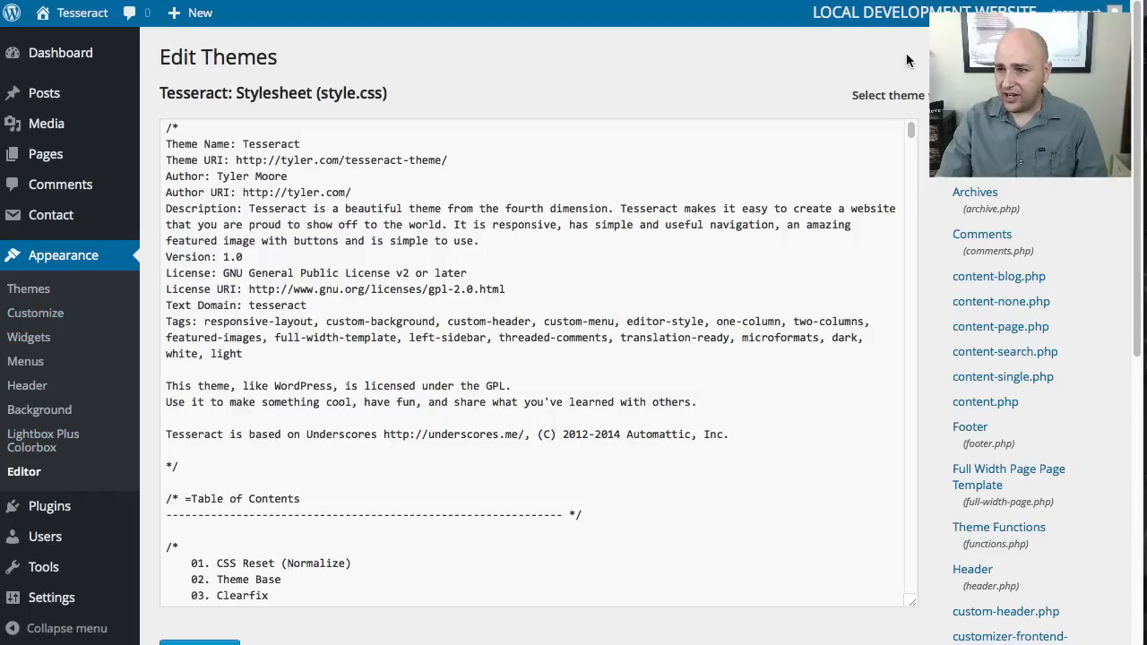
mouse_move(945, 269)
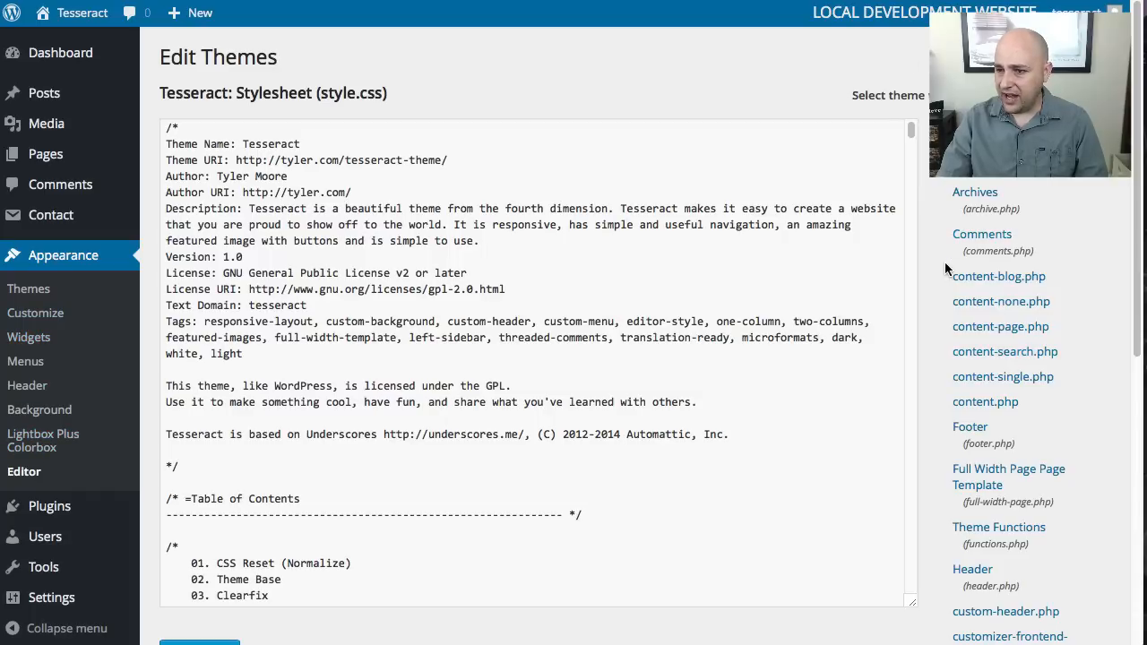
scroll("down", 3)
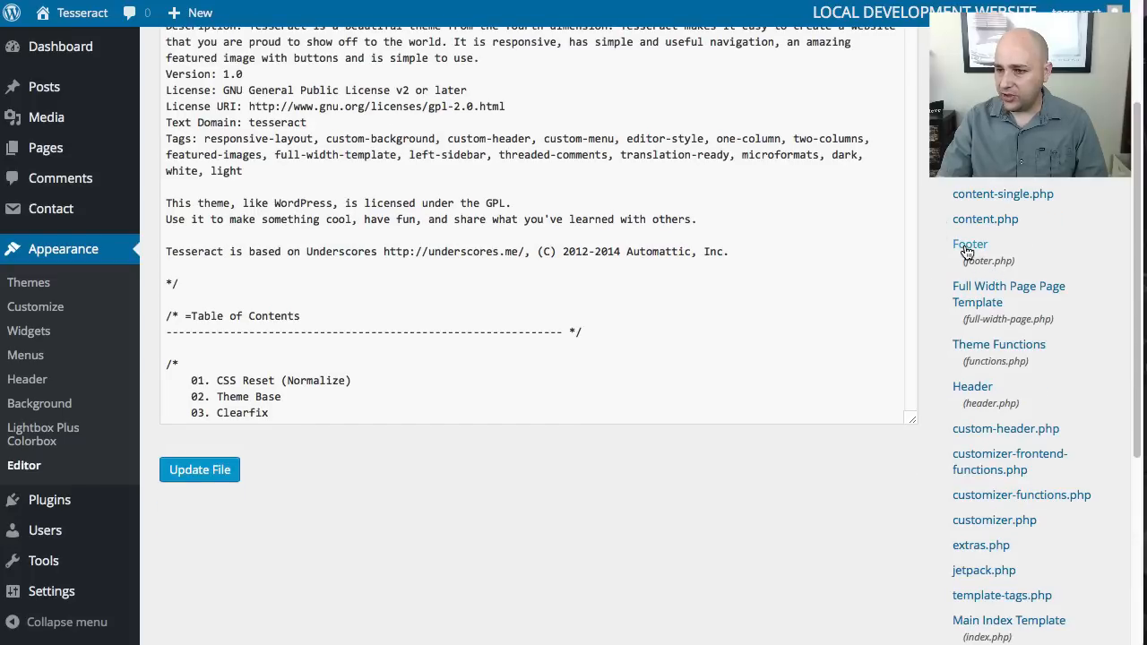
Open Footer (footer.php) from the Templates list and select all of its code.
left_click(970, 243)
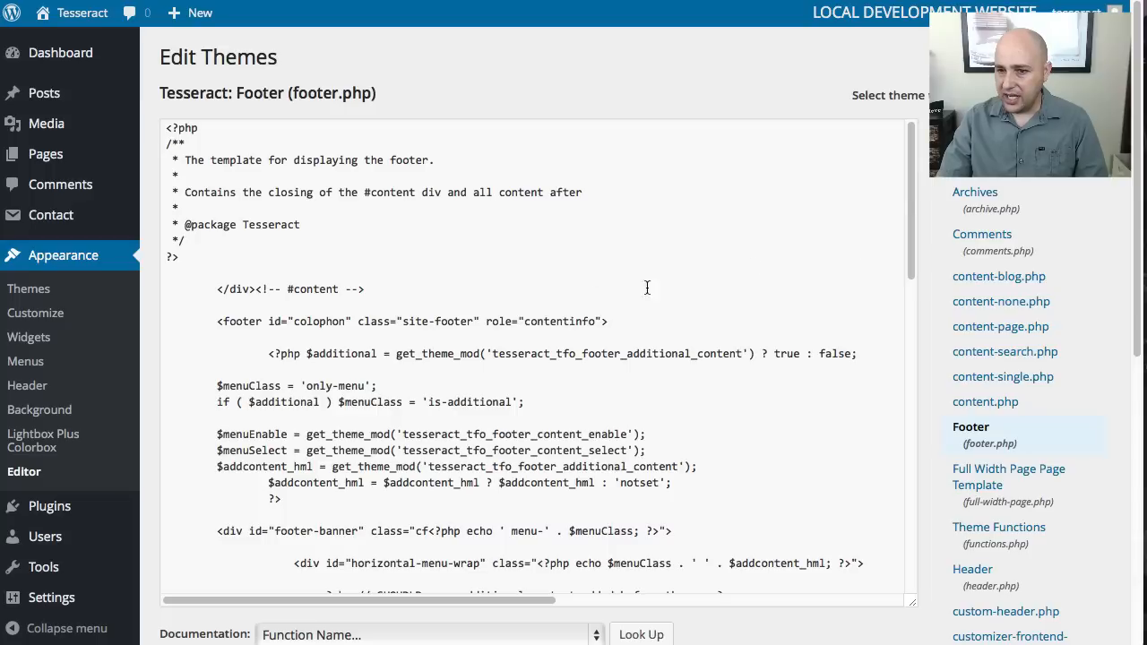
mouse_move(517, 307)
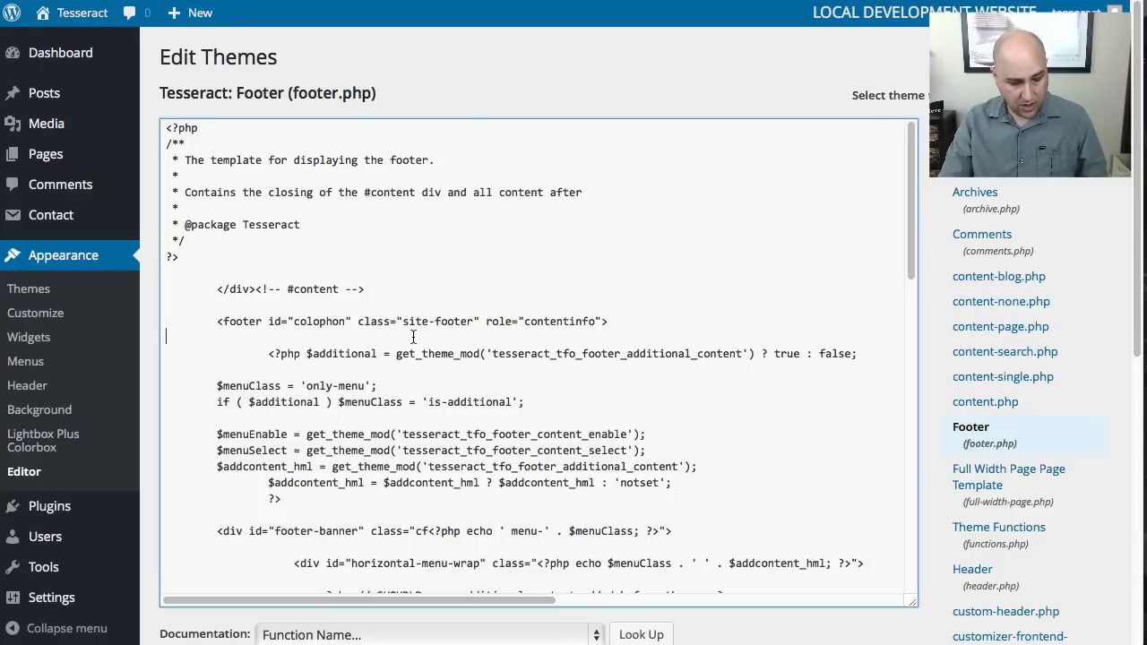
key("ctrl+a")
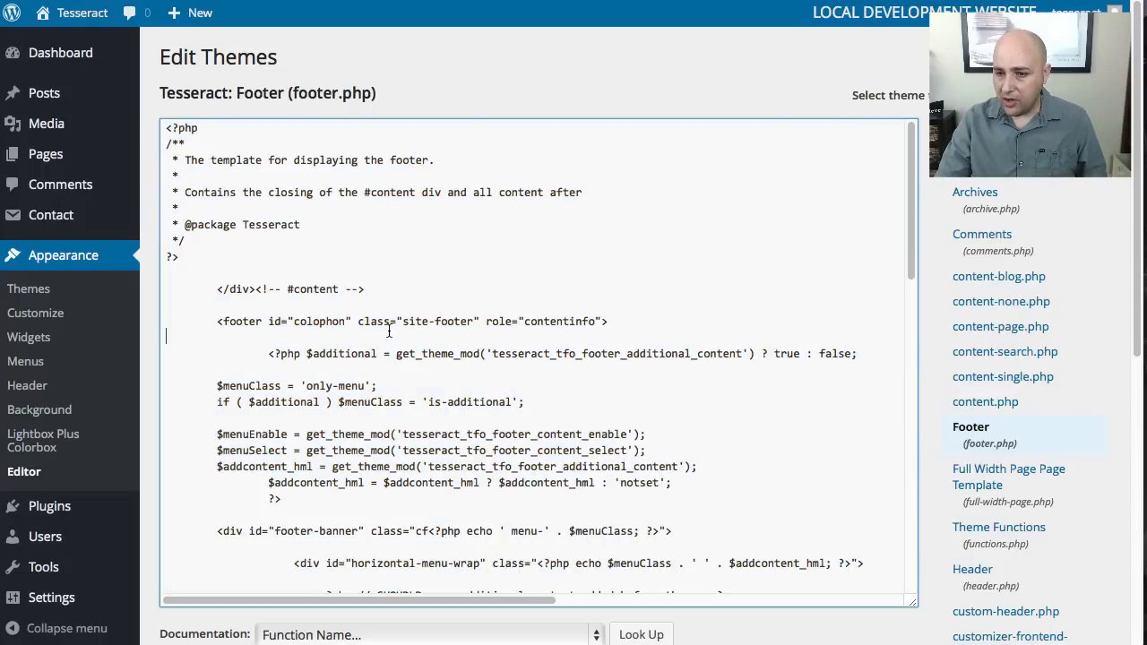
mouse_move(378, 301)
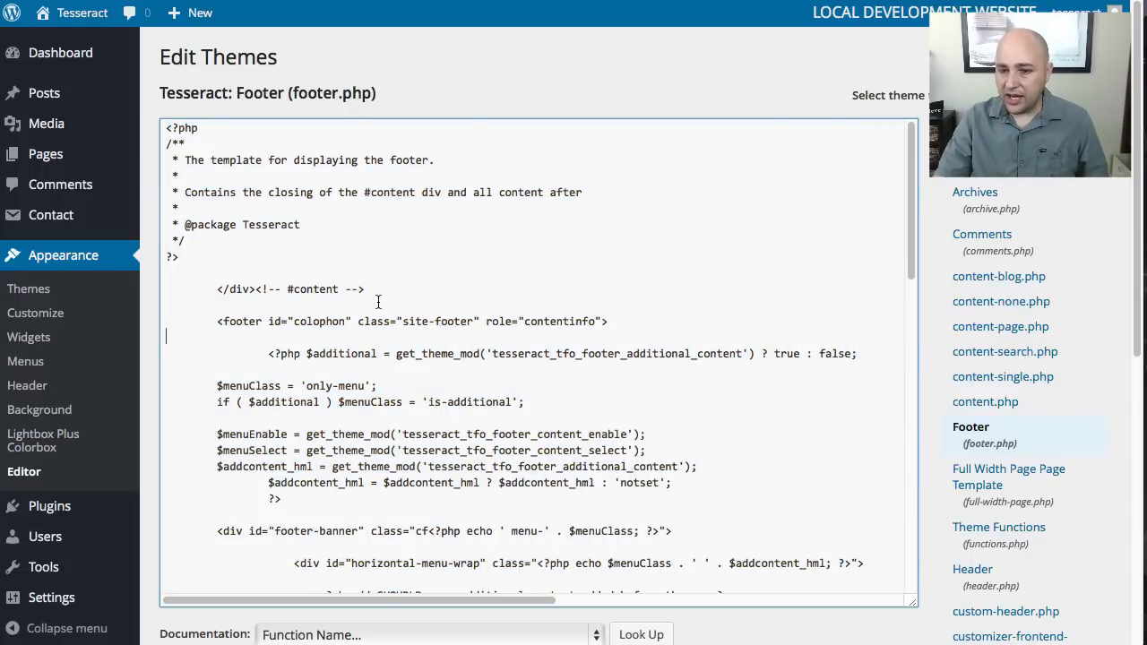
Scroll to the 'Theme by Tyler Moore' printf line and select its wording.
scroll("down", 3)
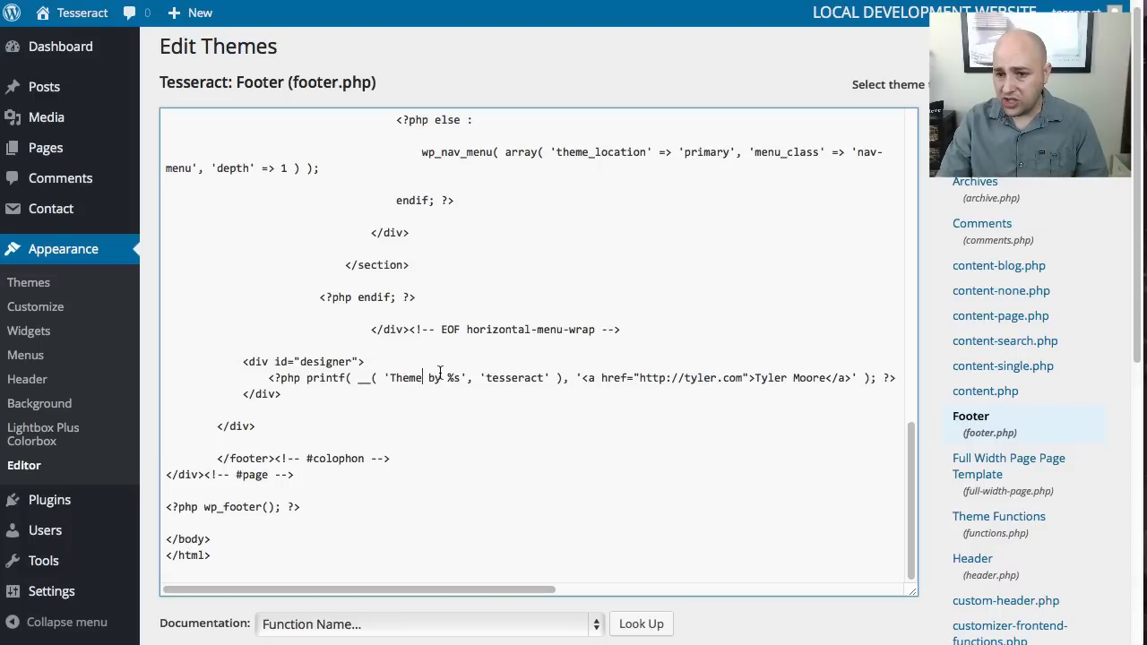
double_click(406, 378)
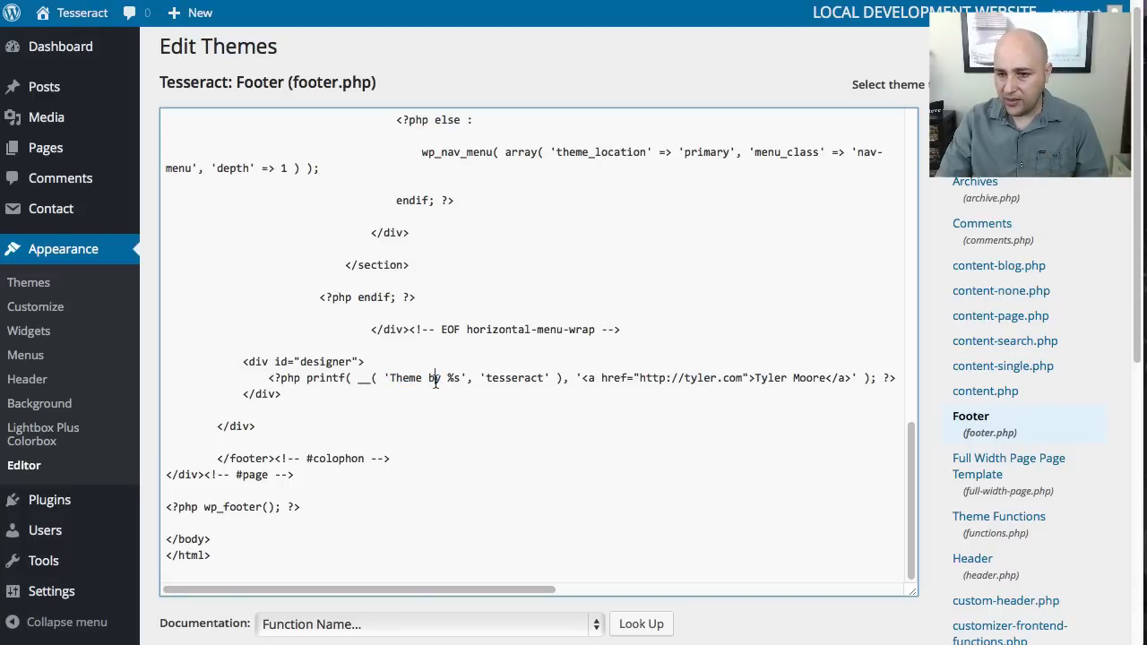
mouse_move(690, 366)
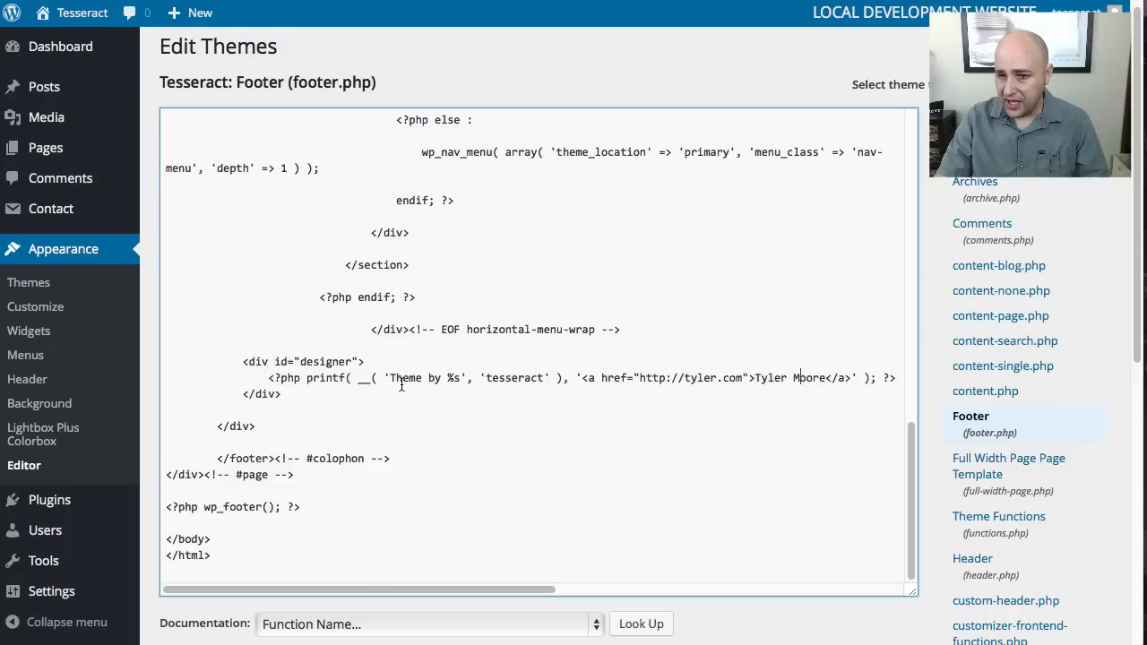
Replace the 'Theme by Tyler Moore' credit wording with 'I Love WordPress'.
double_click(405, 377)
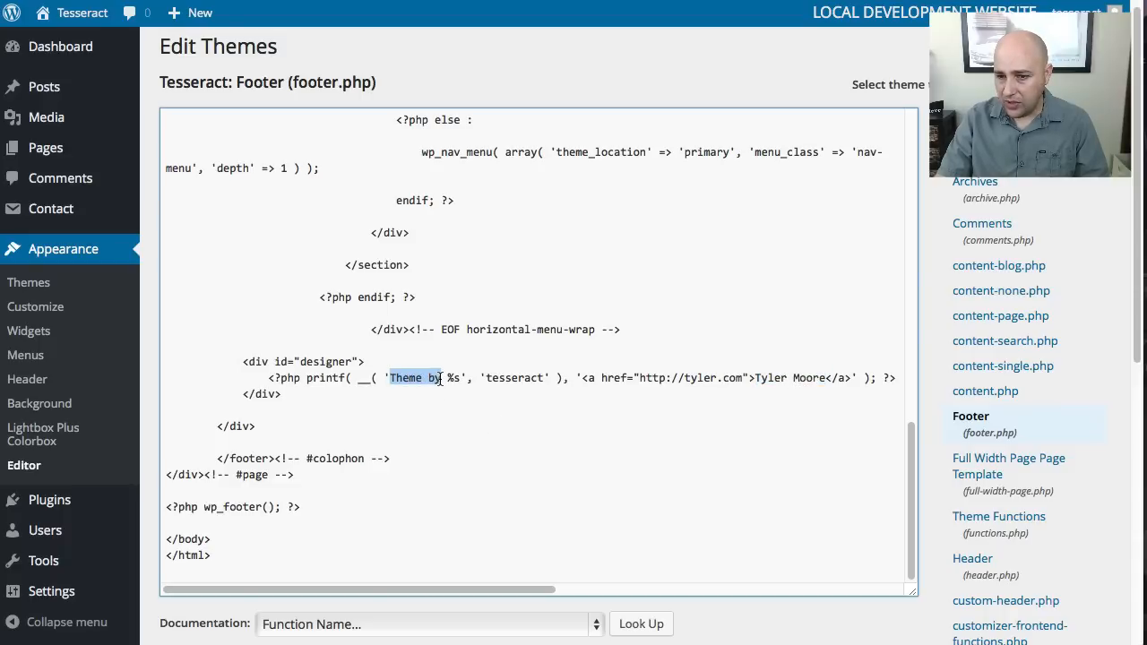
type("I L")
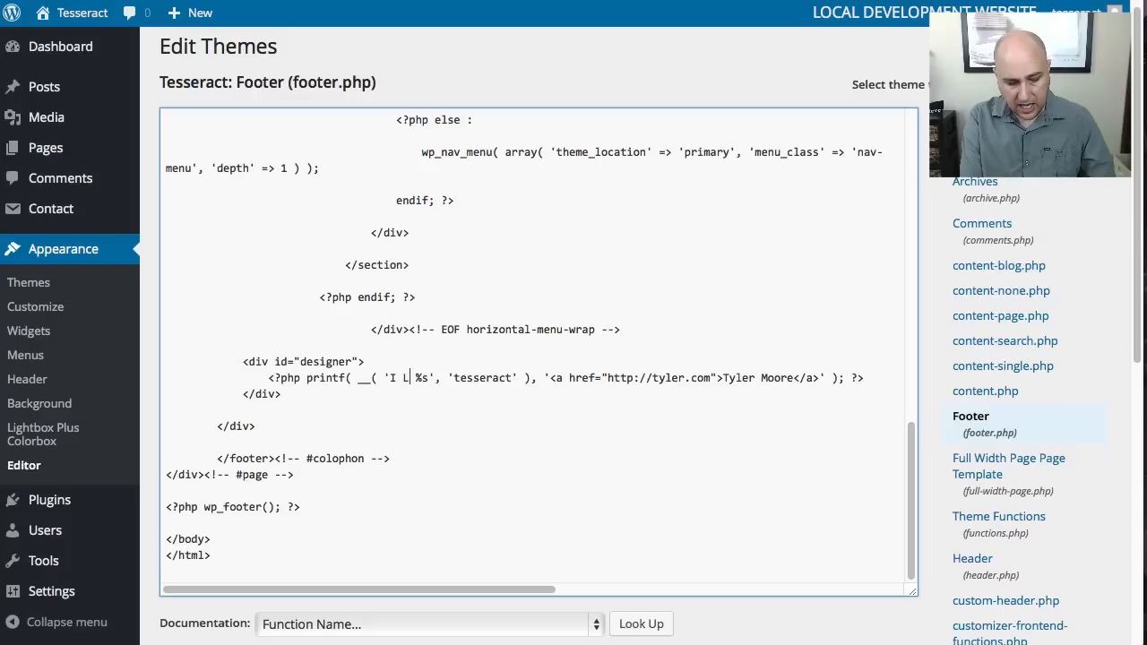
type("ove")
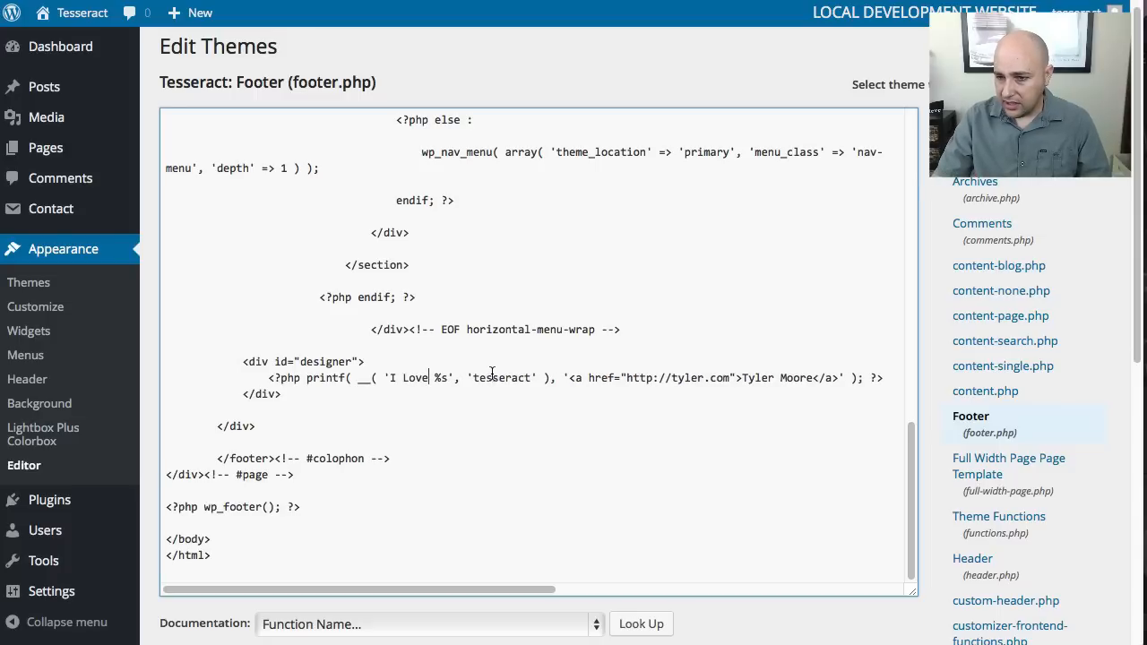
double_click(756, 377)
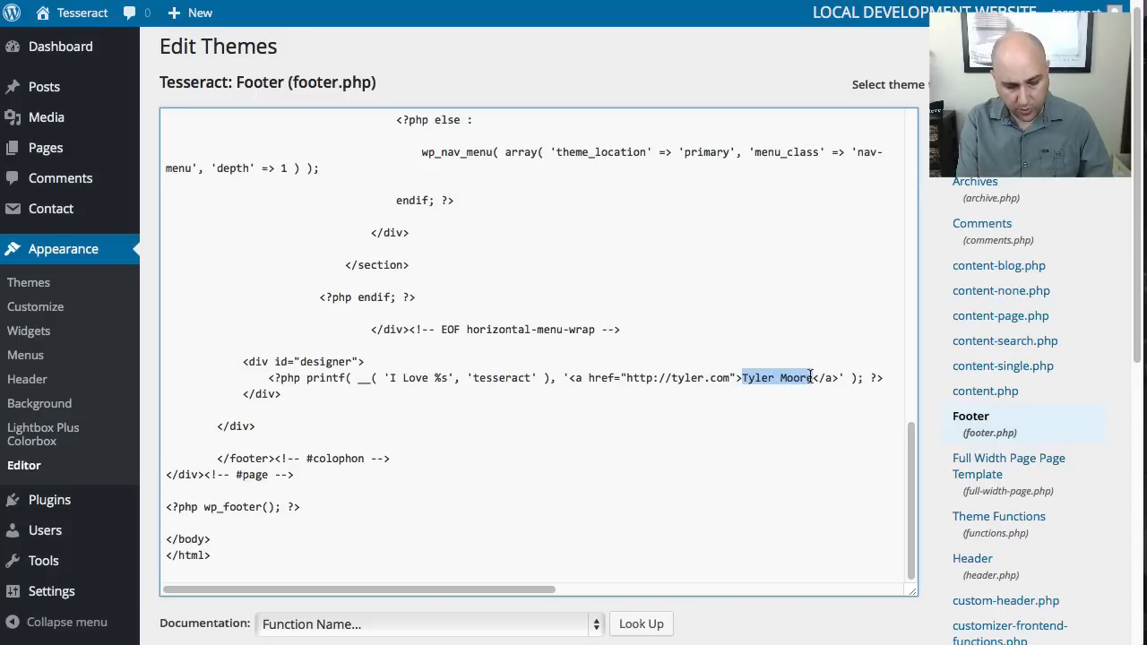
type("WordPress")
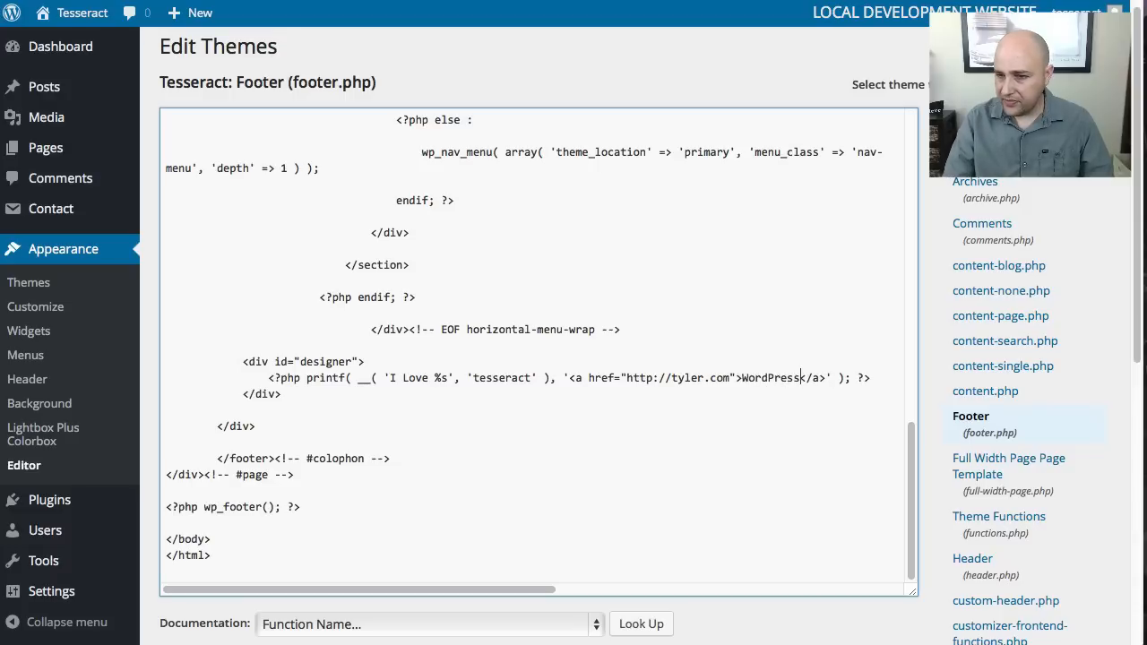
Change the credit link's domain to wordpress.org.
left_click(674, 377)
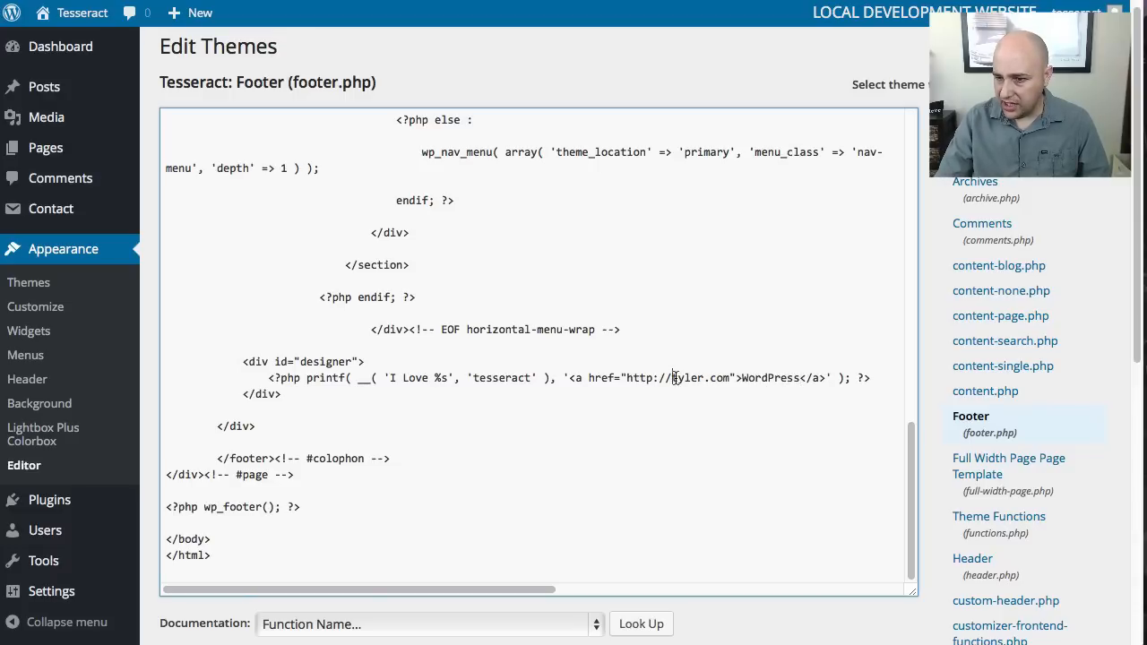
double_click(701, 377)
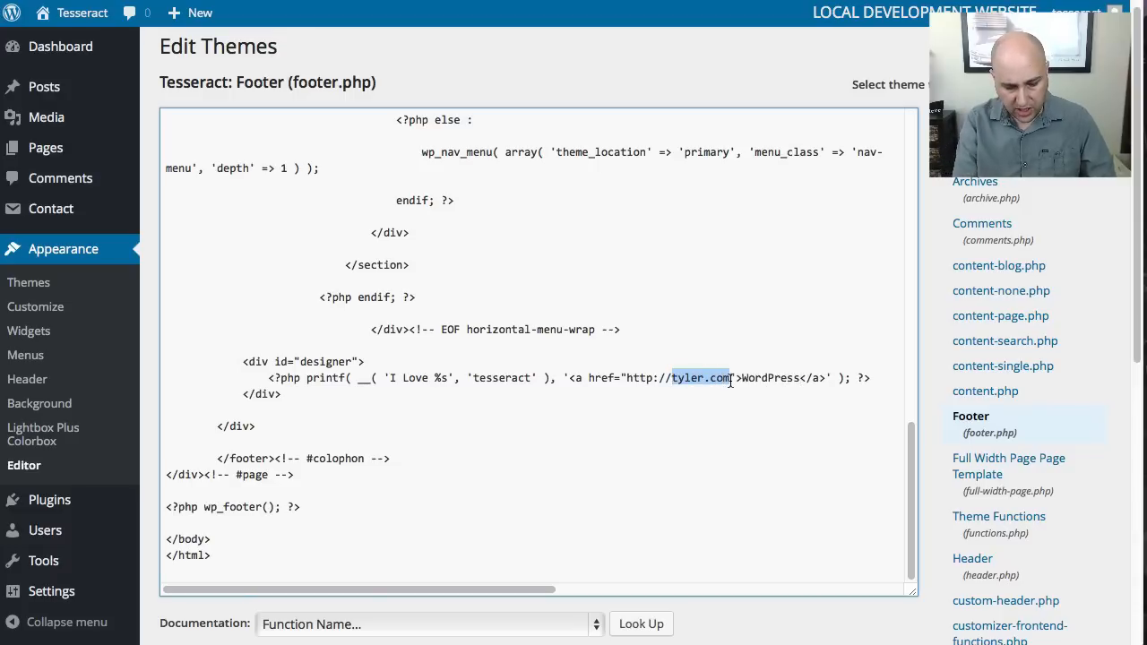
type("wordpress")
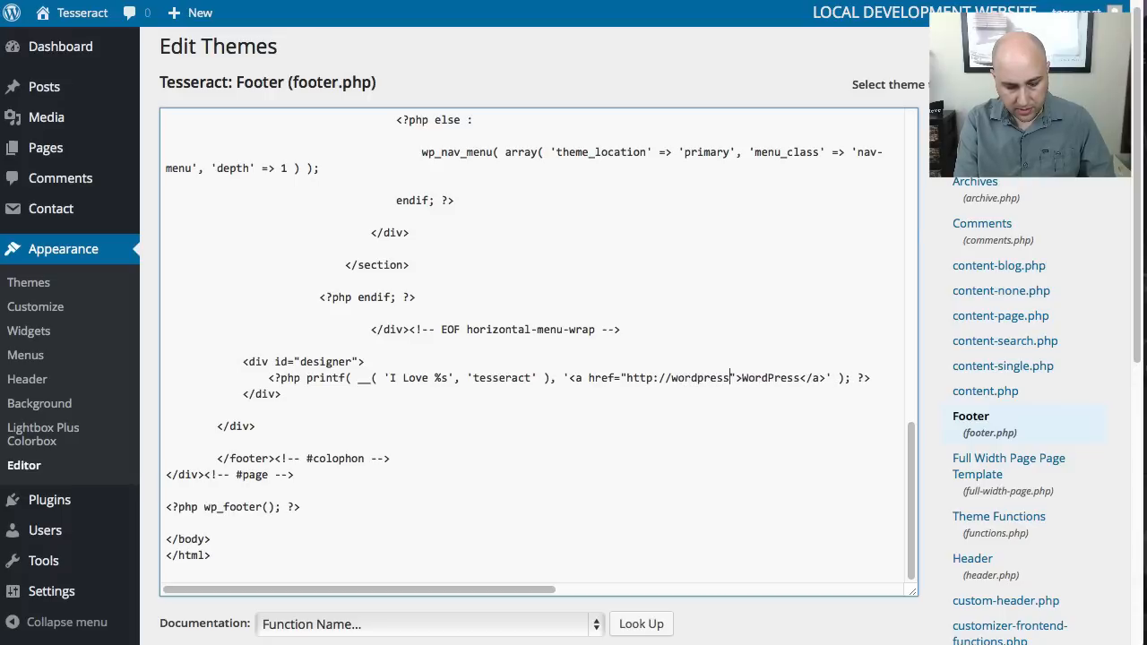
type(".org")
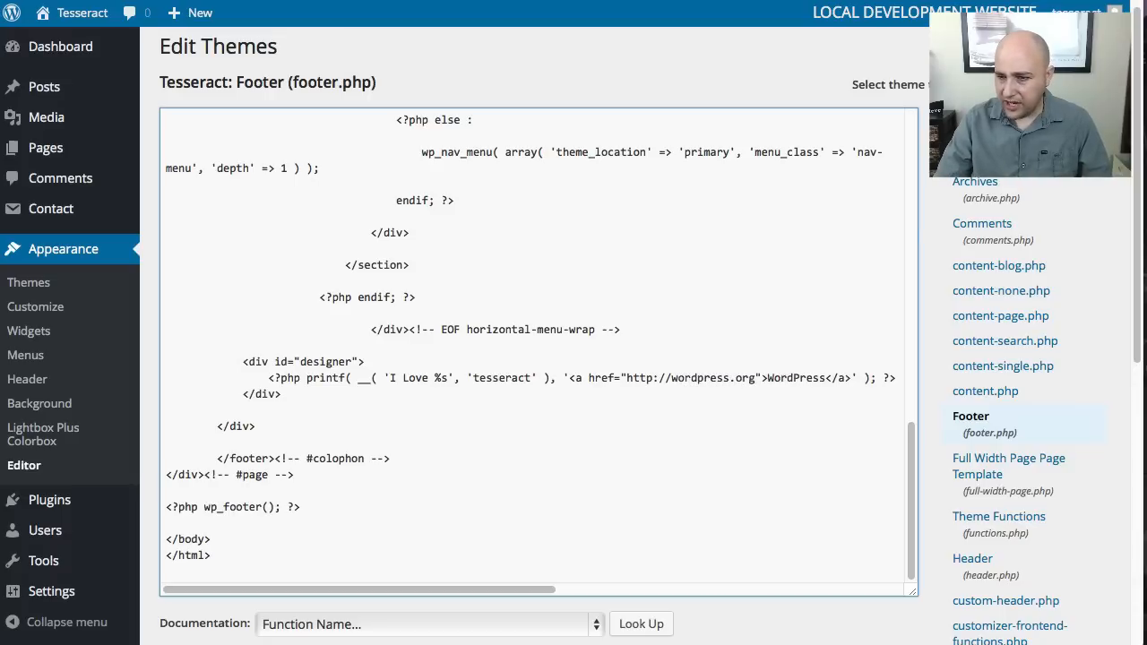
scroll("down", 3)
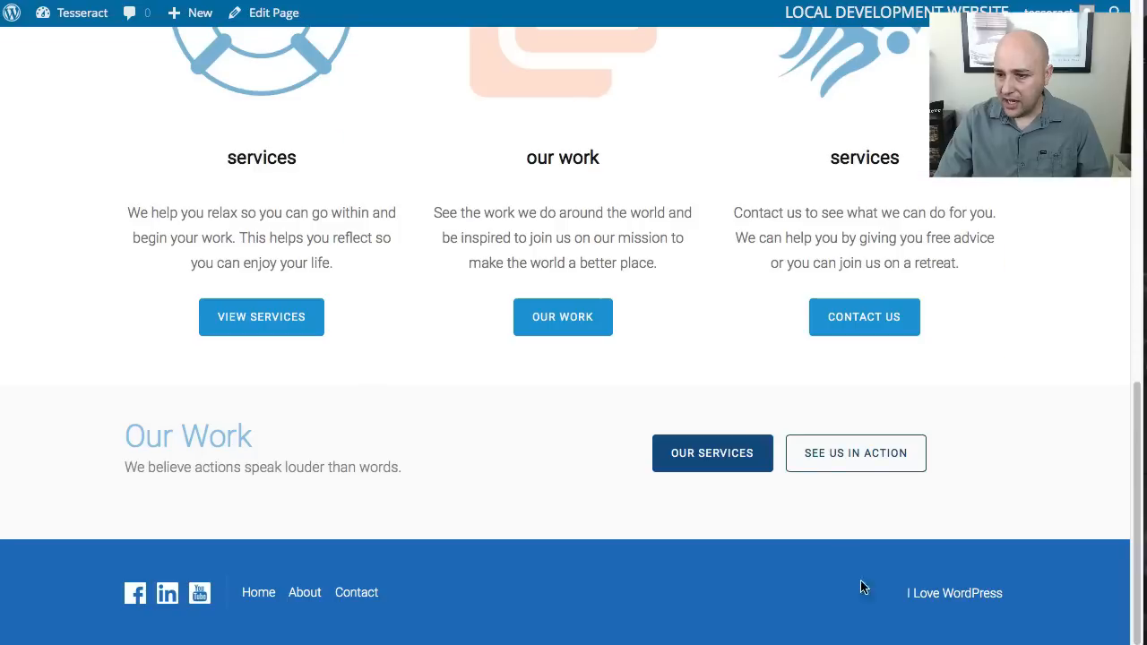
mouse_move(983, 598)
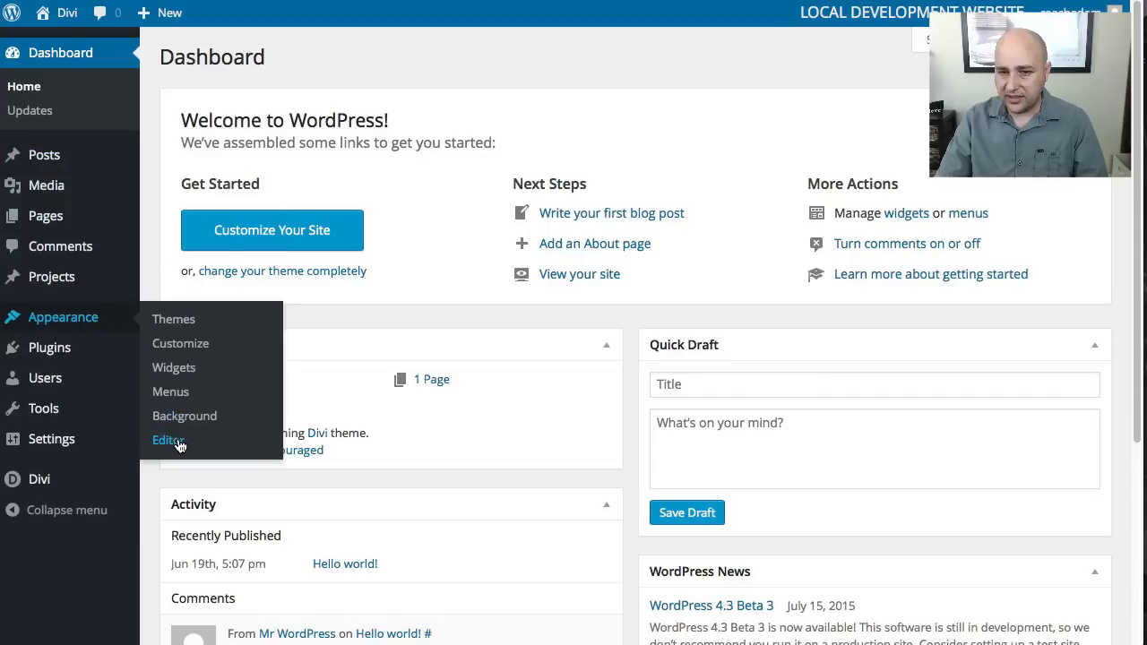
mouse_move(910, 271)
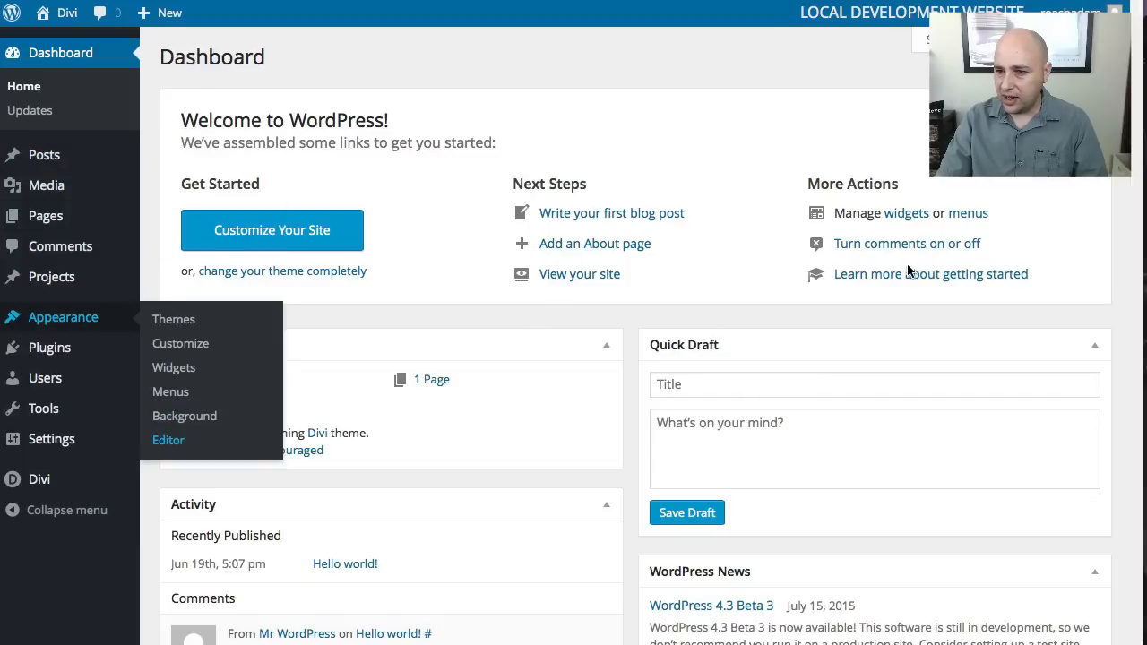
Open Divi's footer.php from the theme editor's Templates list and select all its code.
left_click(168, 439)
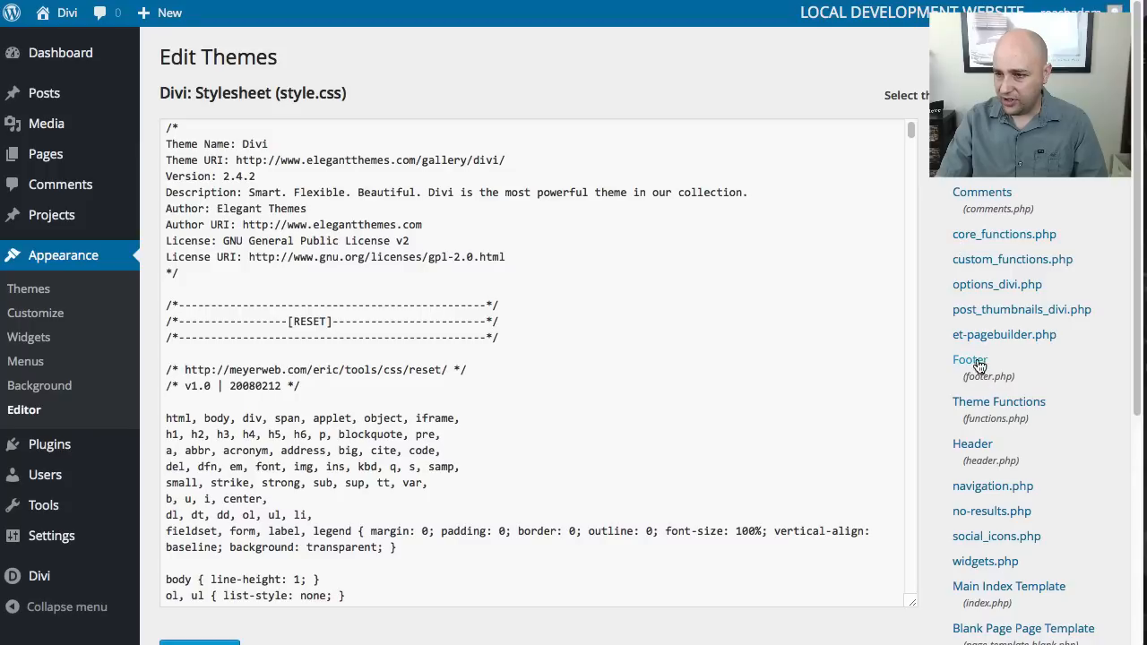
left_click(970, 360)
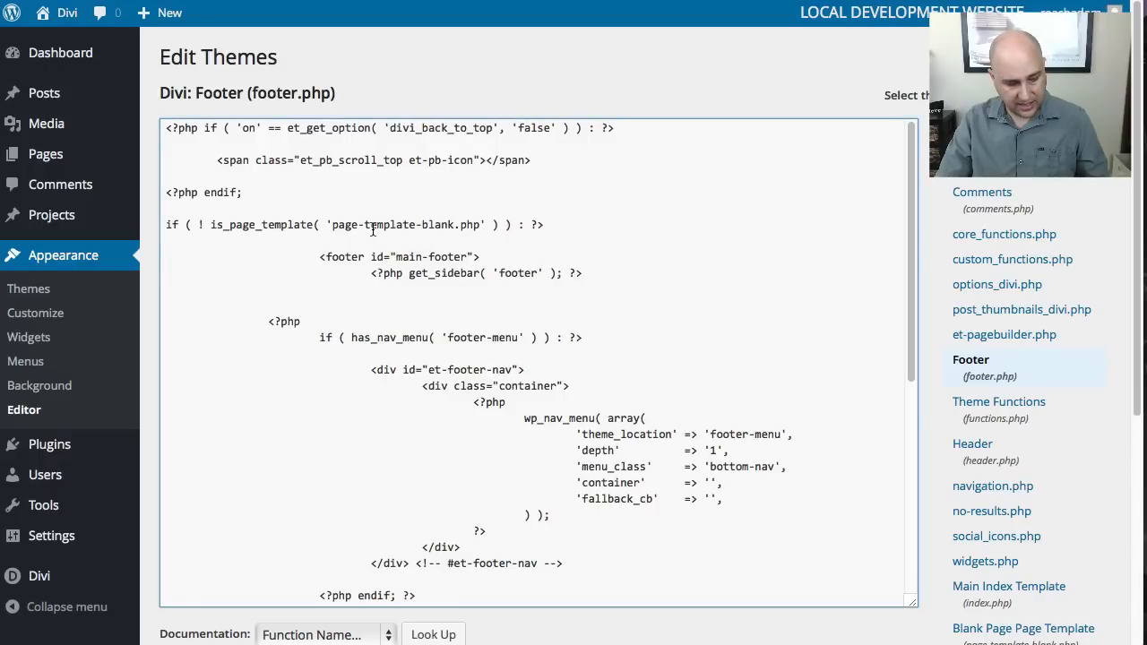
key("ctrl+a")
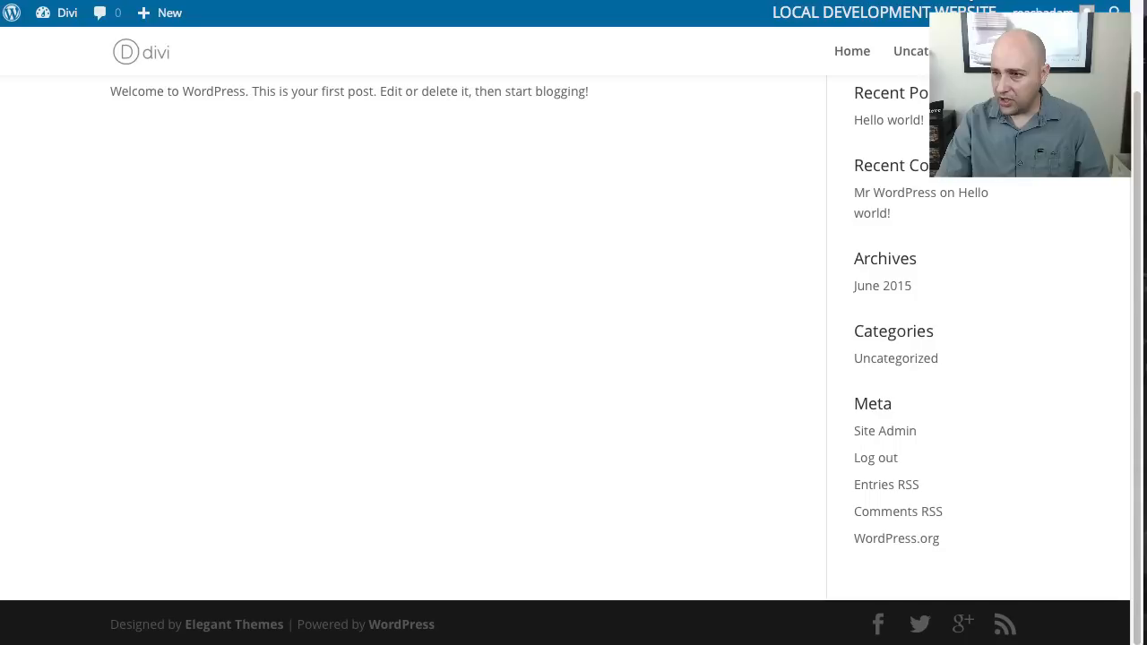
Highlight 'Designed by' in the Divi front-end footer credit.
double_click(130, 625)
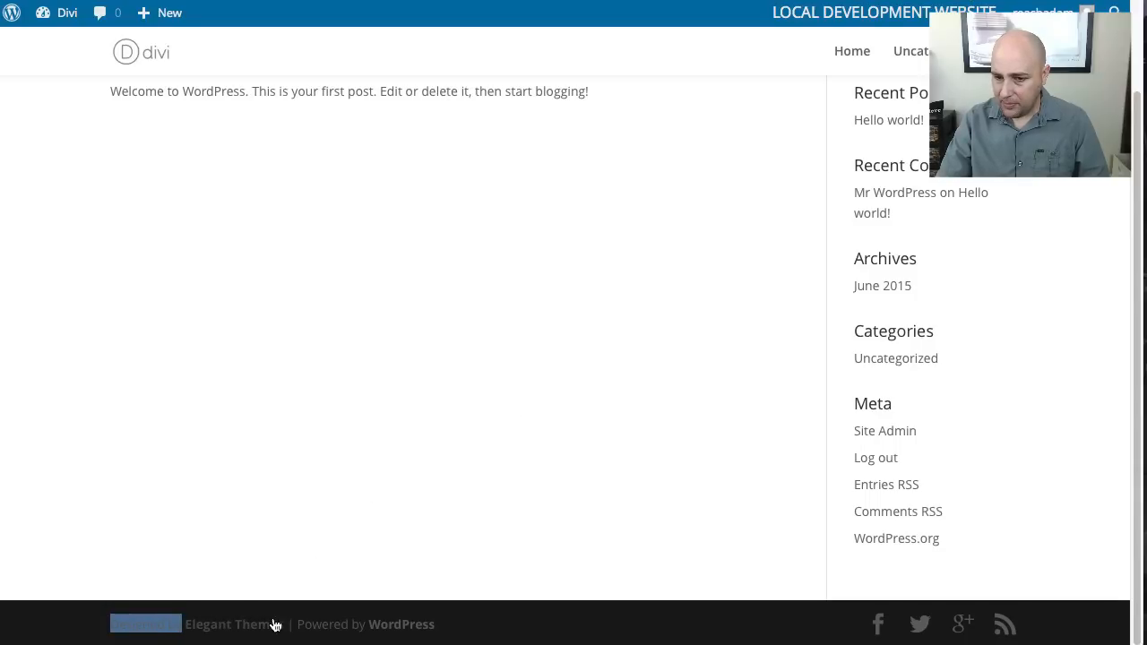
mouse_move(309, 625)
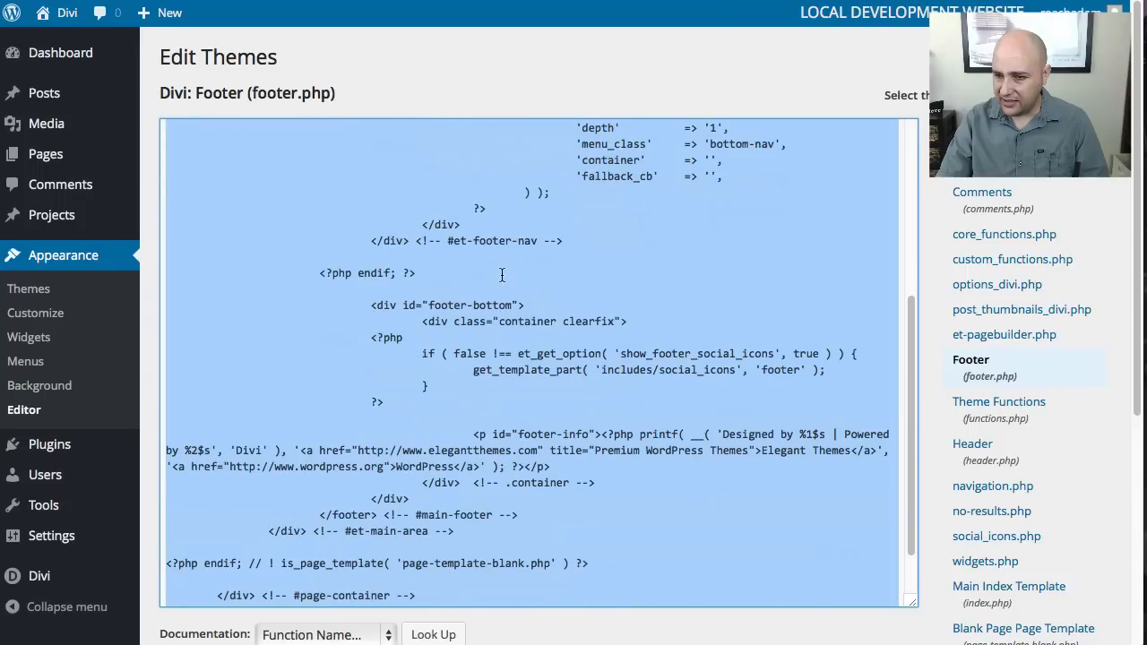
Scroll to the footer-info paragraph and highlight its Designed by, Elegant Themes and WordPress parts.
scroll("down", 3)
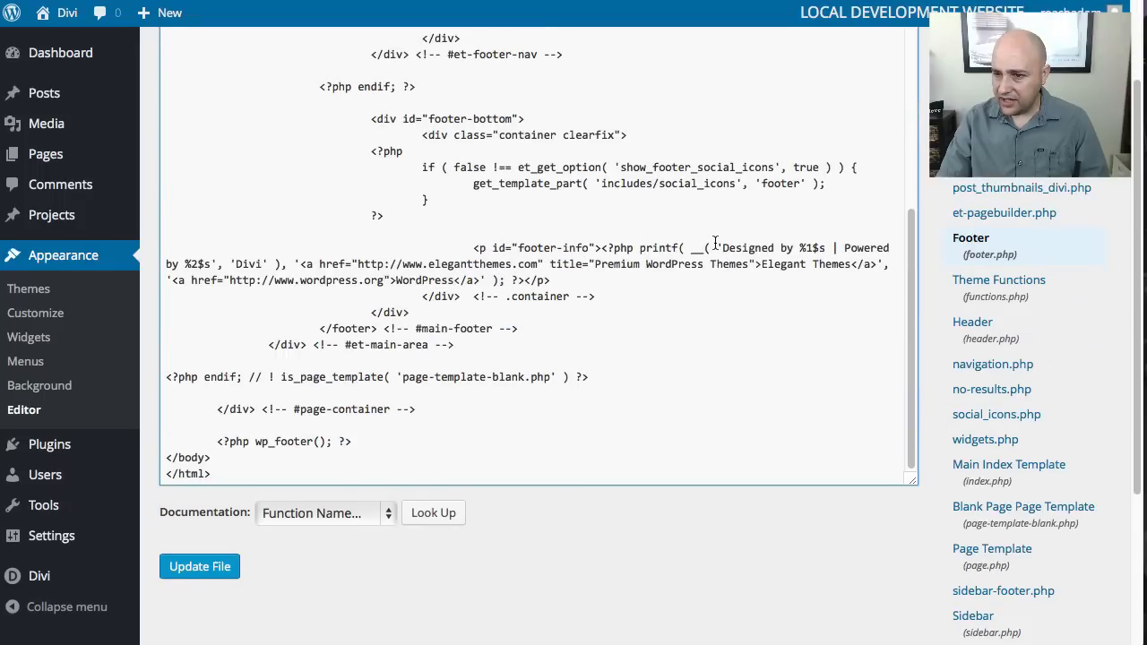
double_click(751, 248)
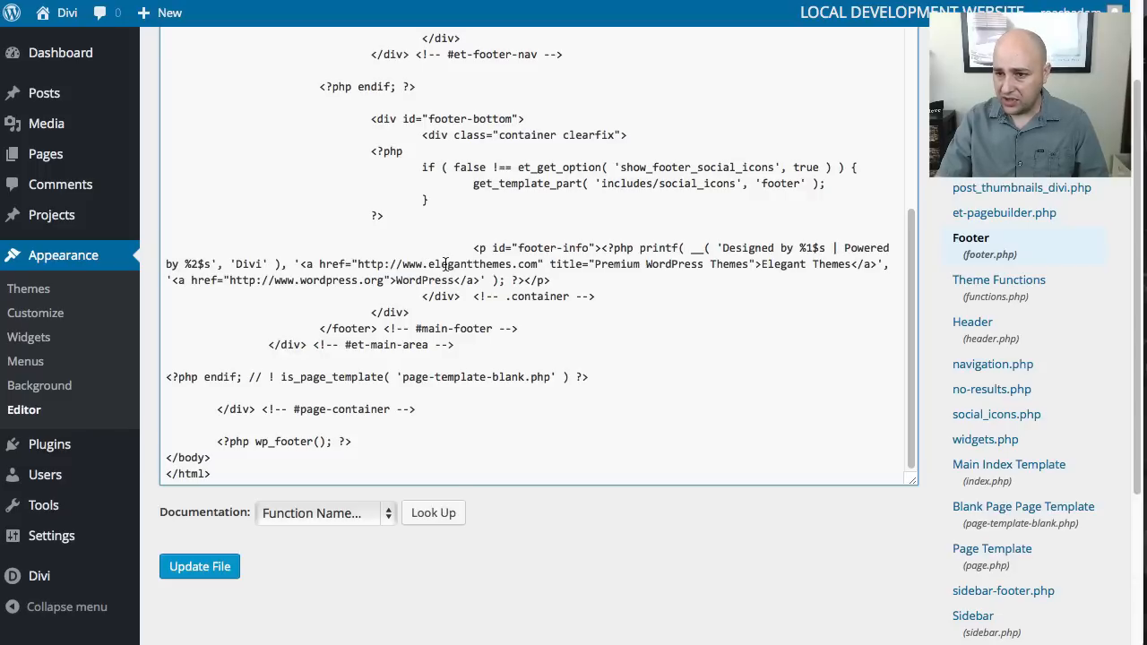
double_click(469, 263)
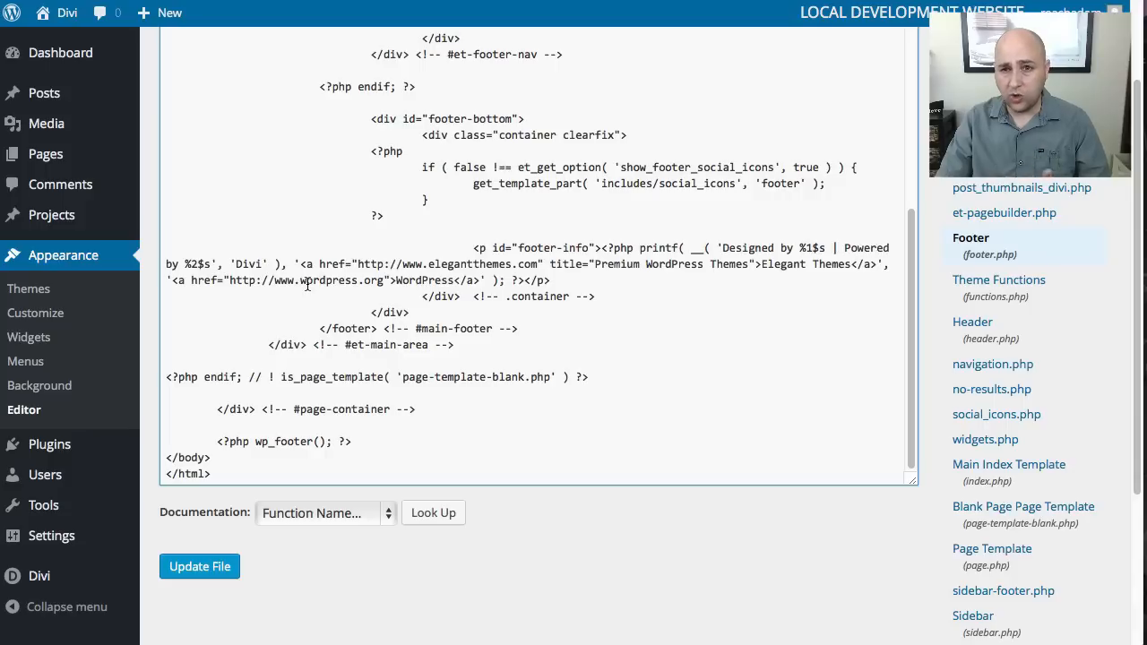
double_click(422, 281)
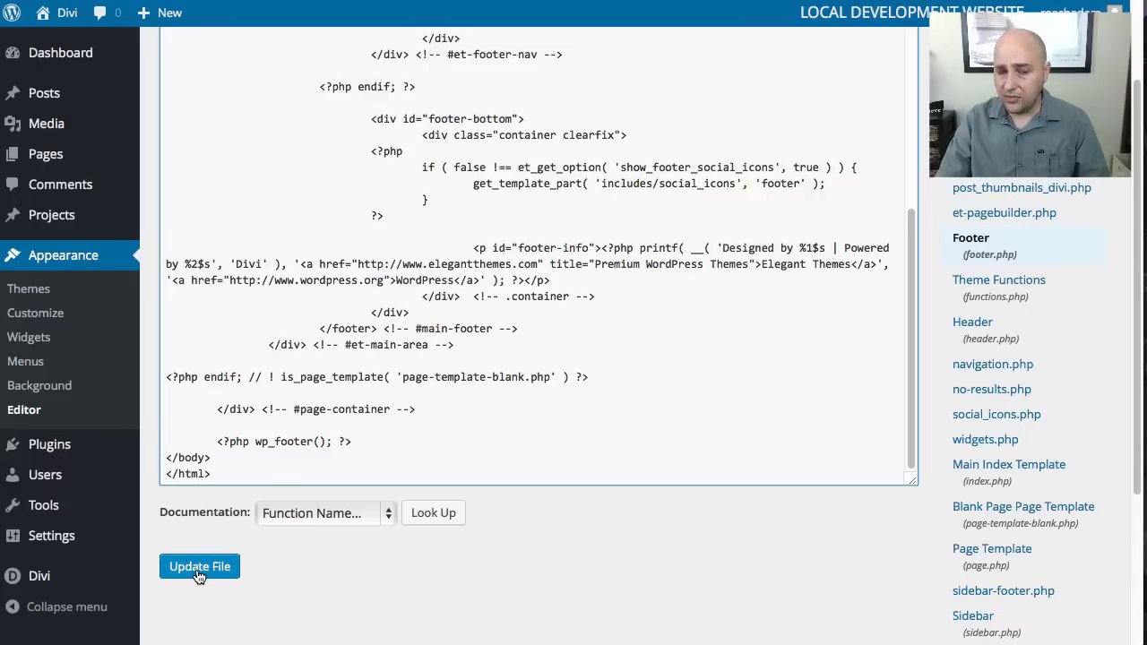
mouse_move(224, 547)
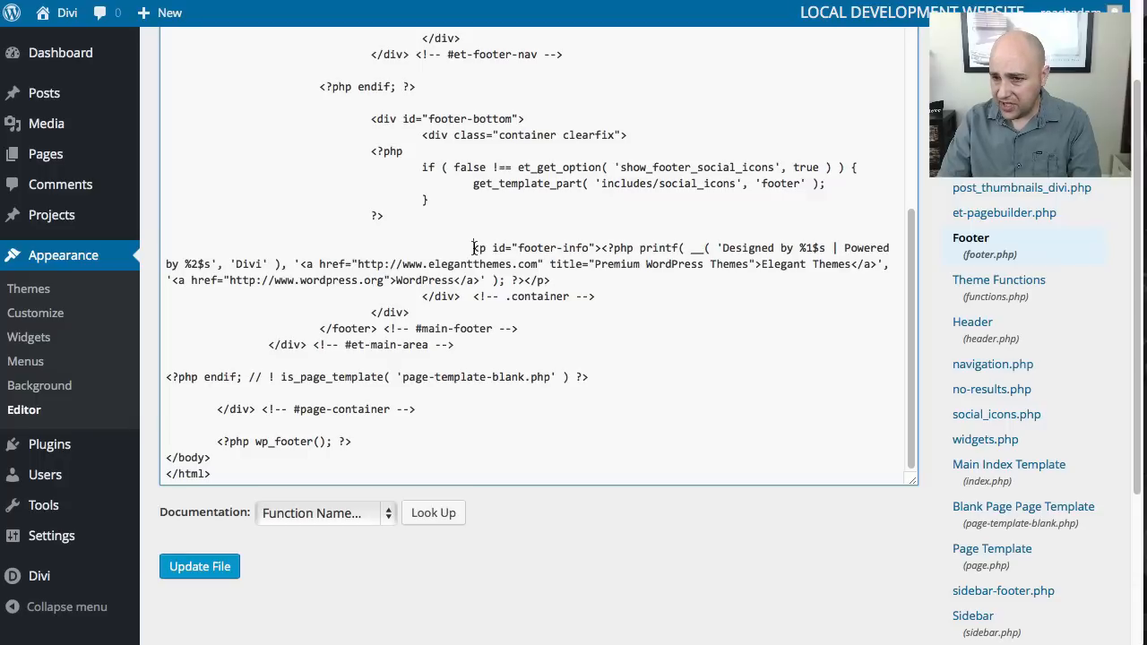
Cut the <p id="footer-info"> credit paragraph from footer.php and save the file.
left_click_drag(473, 247, 551, 280)
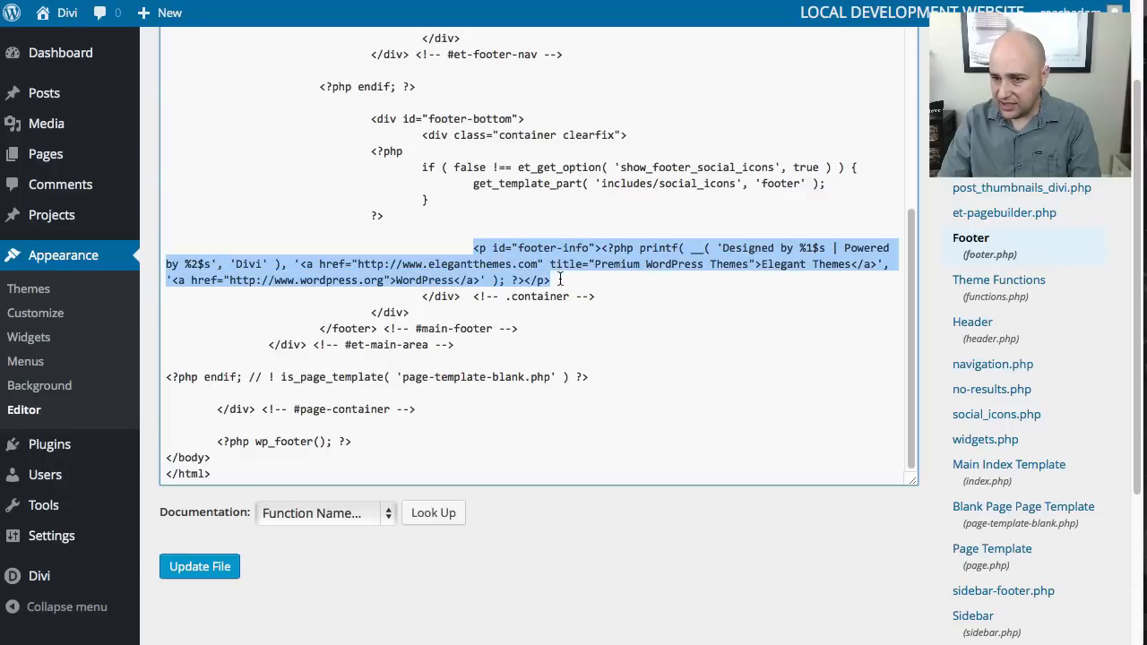
left_click(533, 280)
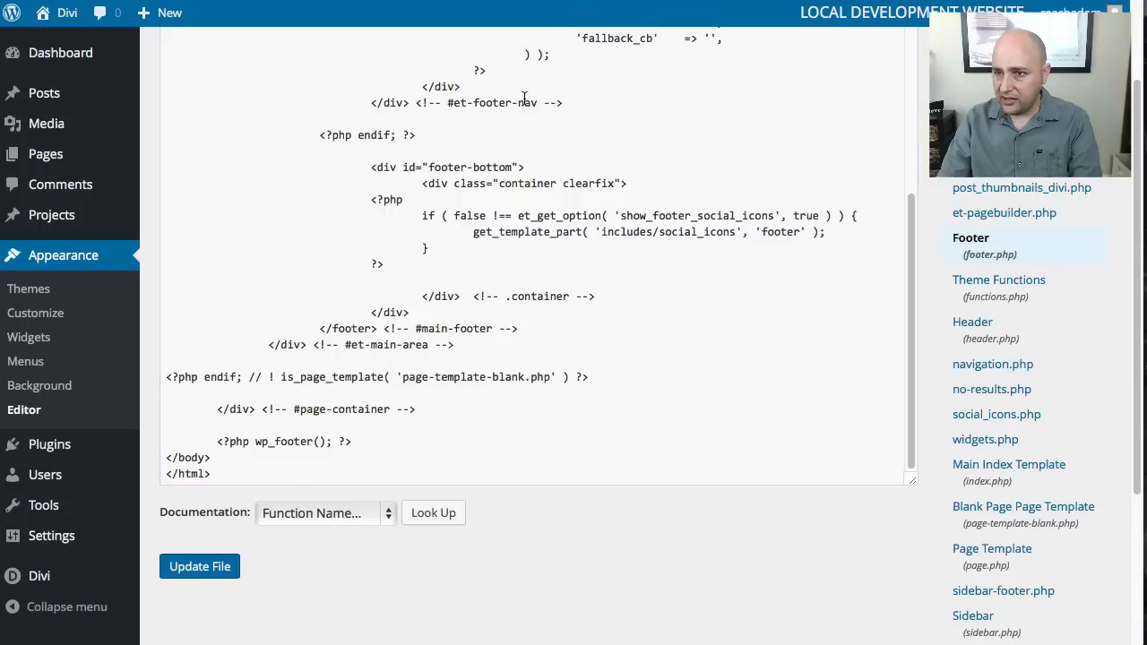
left_click(199, 565)
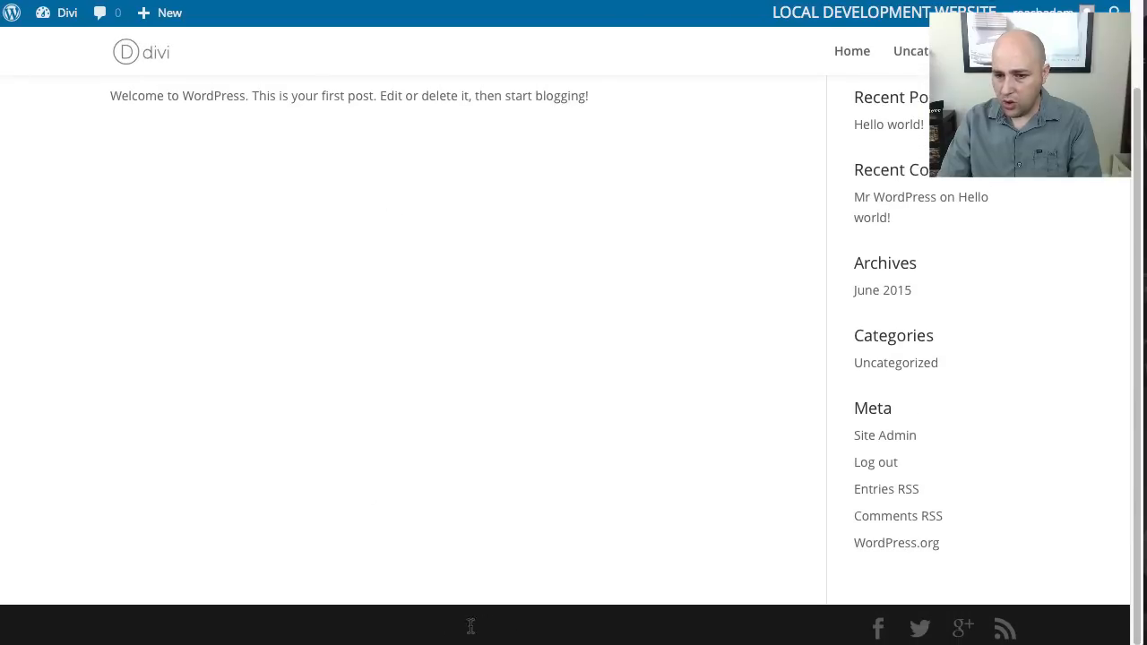
mouse_move(399, 336)
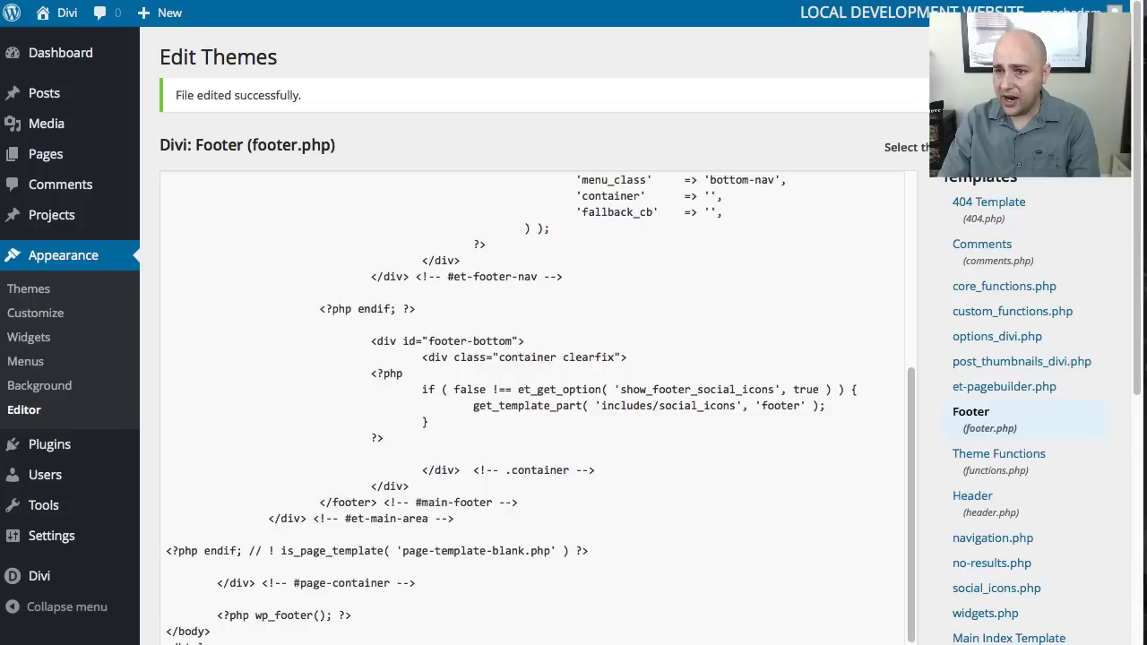
Scroll the reloaded Divi front end to confirm the footer shows no credit text.
scroll("down", 3)
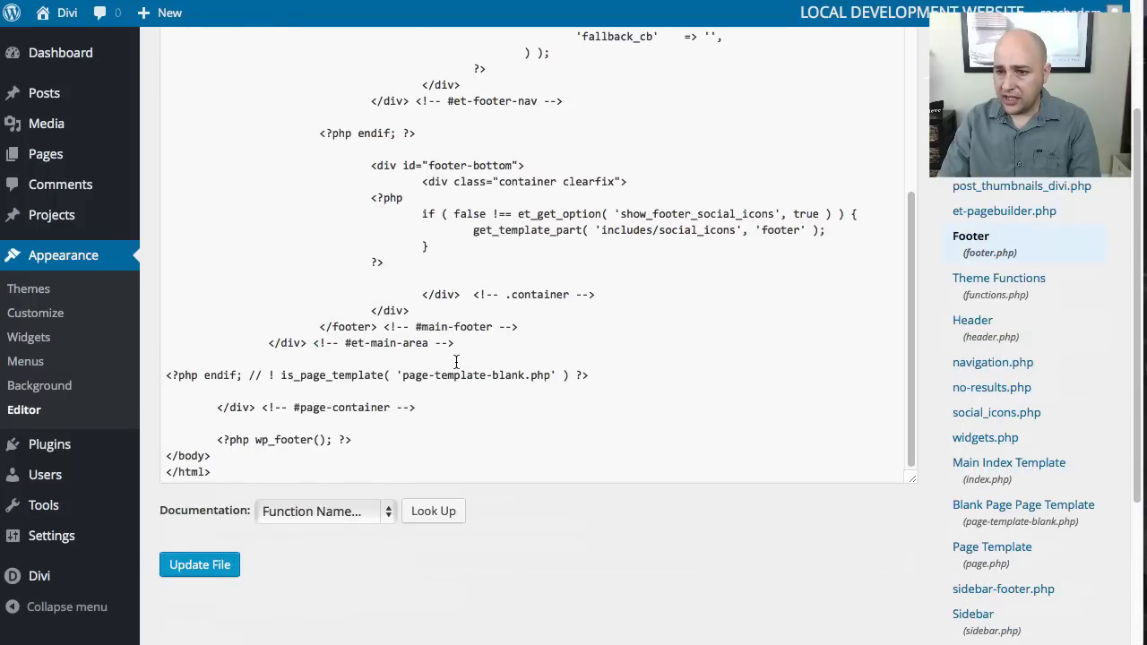
scroll("up", 3)
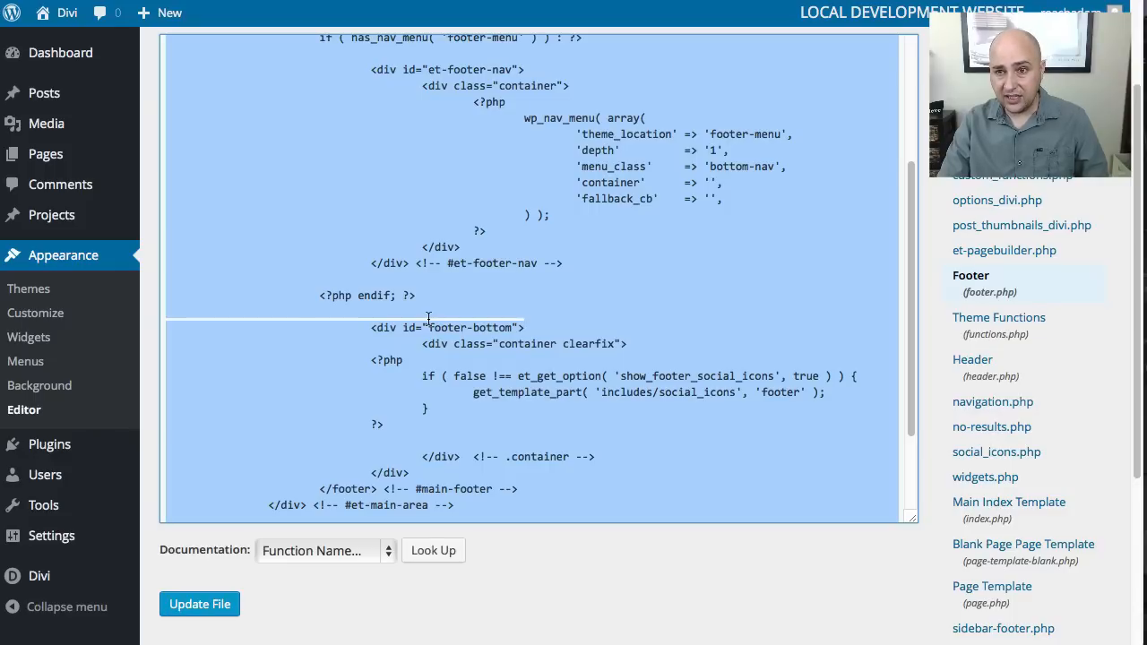
Save Divi's footer.php with the Designed by Elegant Themes credit paragraph restored.
scroll("down", 3)
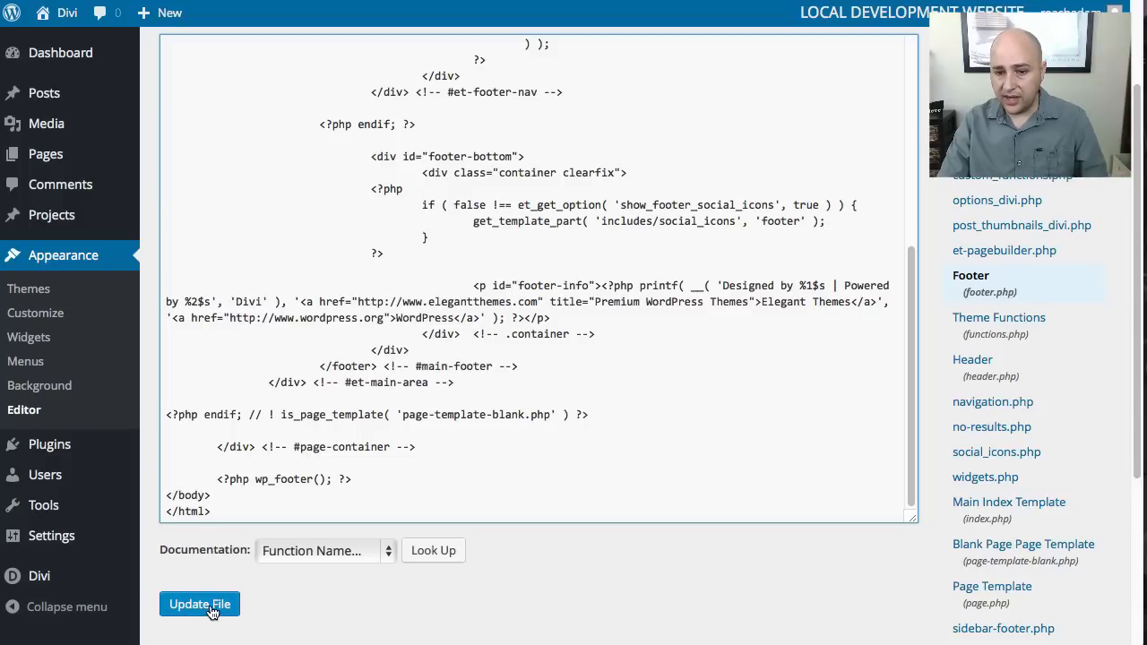
left_click(200, 604)
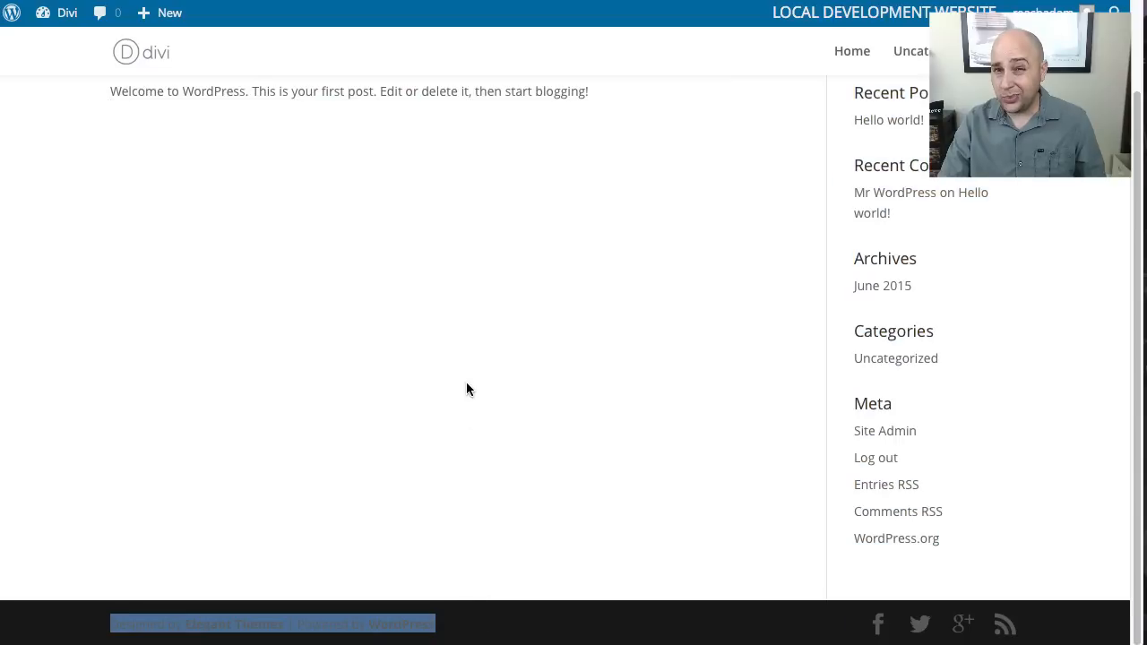
mouse_move(464, 380)
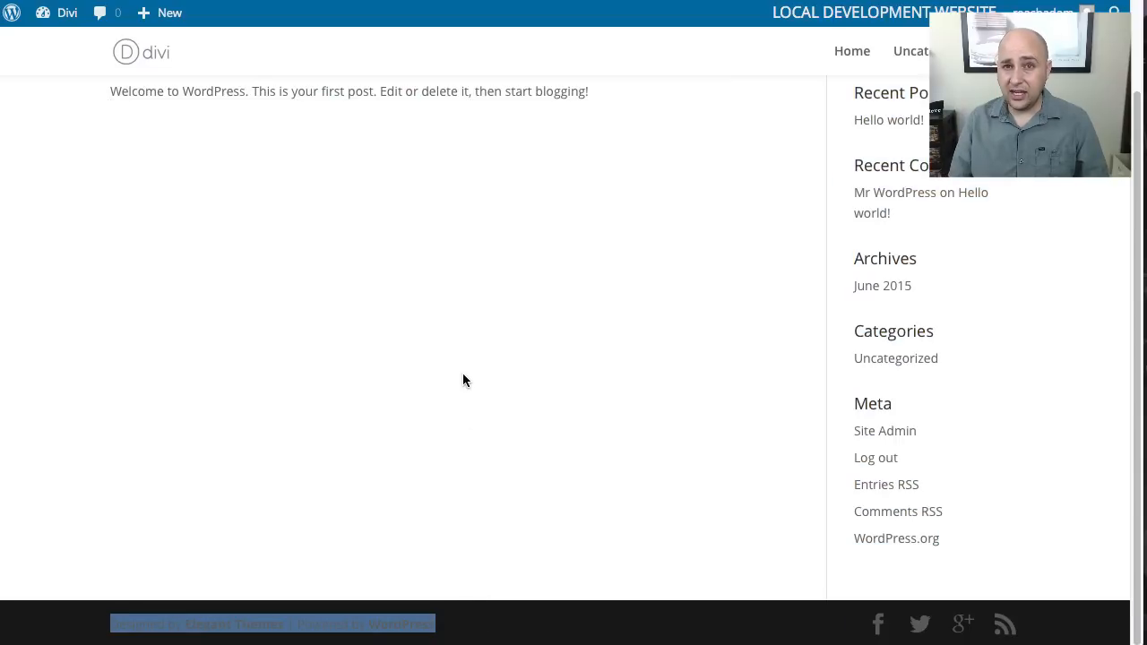